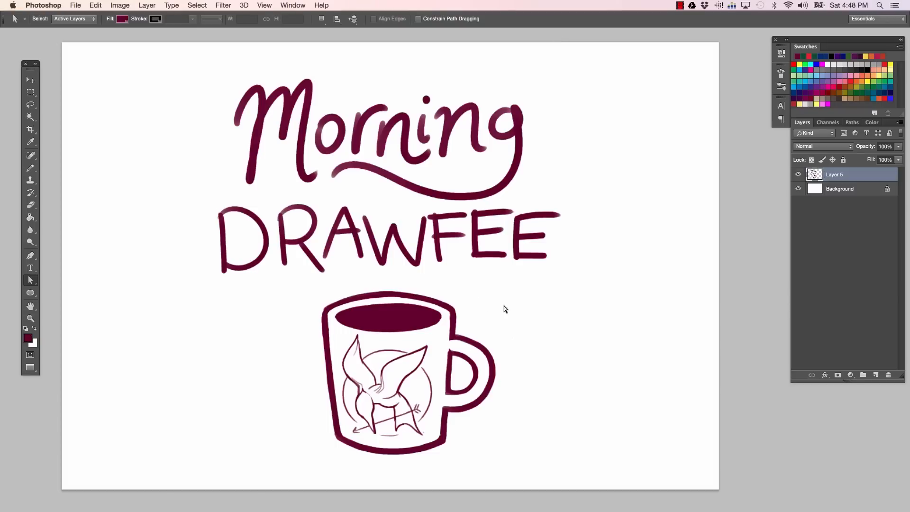
# Step: Hide the Morning Drawfee mug layer and add an empty Layer 6 for sketching
pyautogui.click(876, 374)
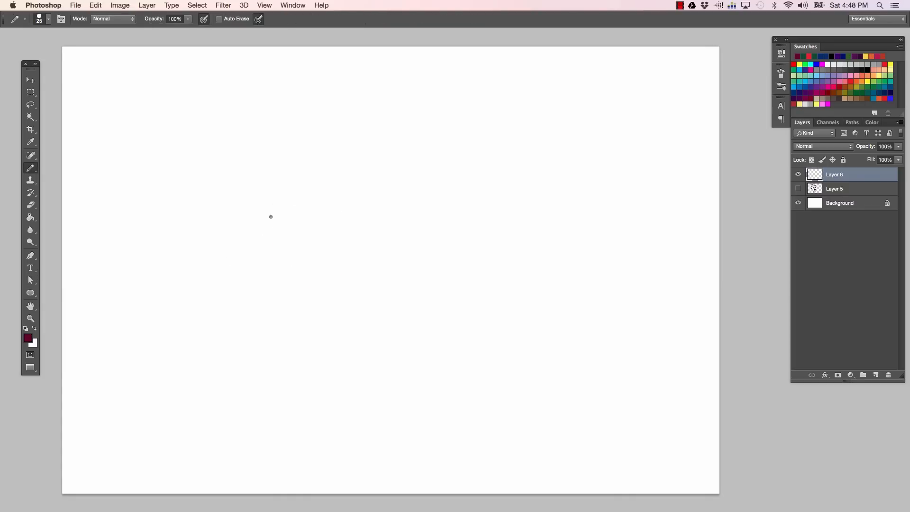
# Step: Sketch the maroon outline of a woman's head with bangs and wavy shoulder-length hair, erasing strays
pyautogui.click(30, 318)
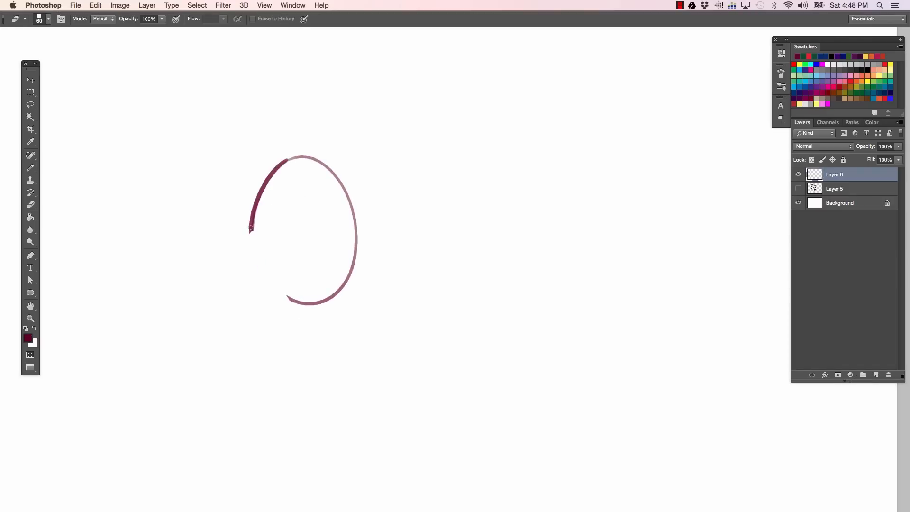
pyautogui.click(29, 156)
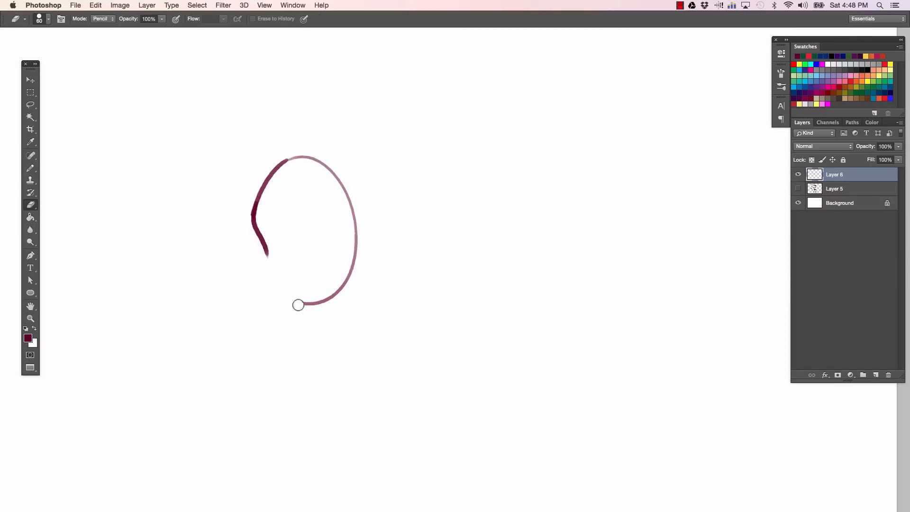
pyautogui.click(30, 157)
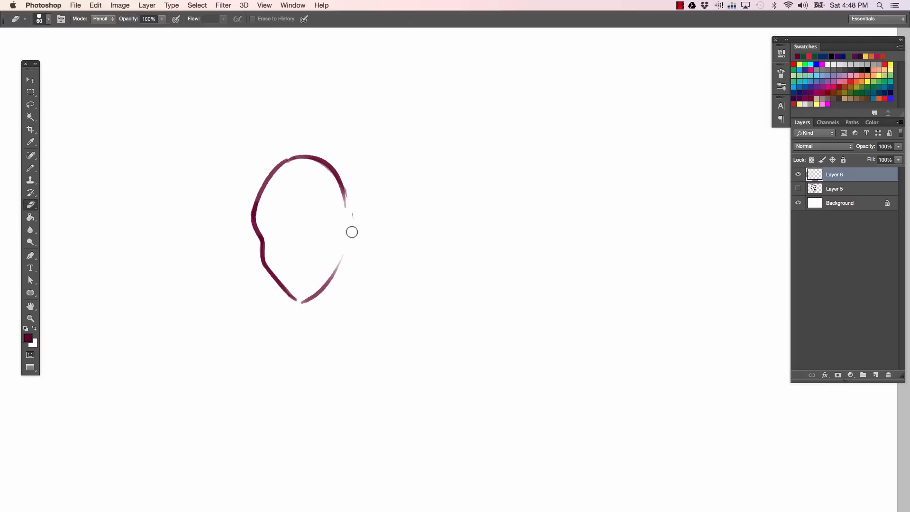
pyautogui.click(30, 156)
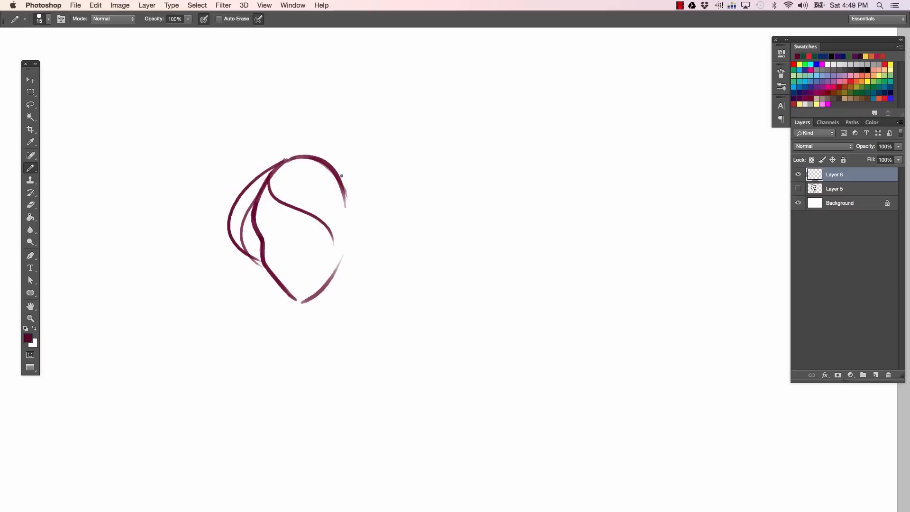
pyautogui.click(31, 205)
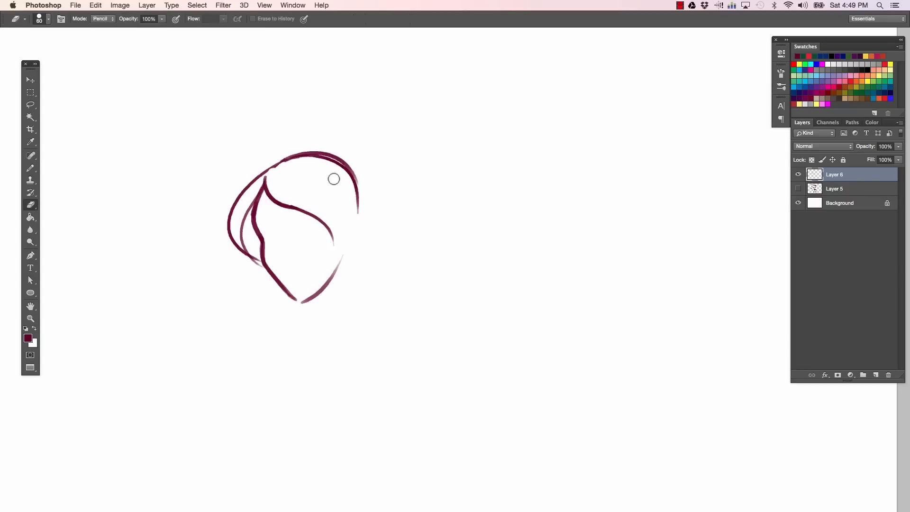
pyautogui.click(30, 154)
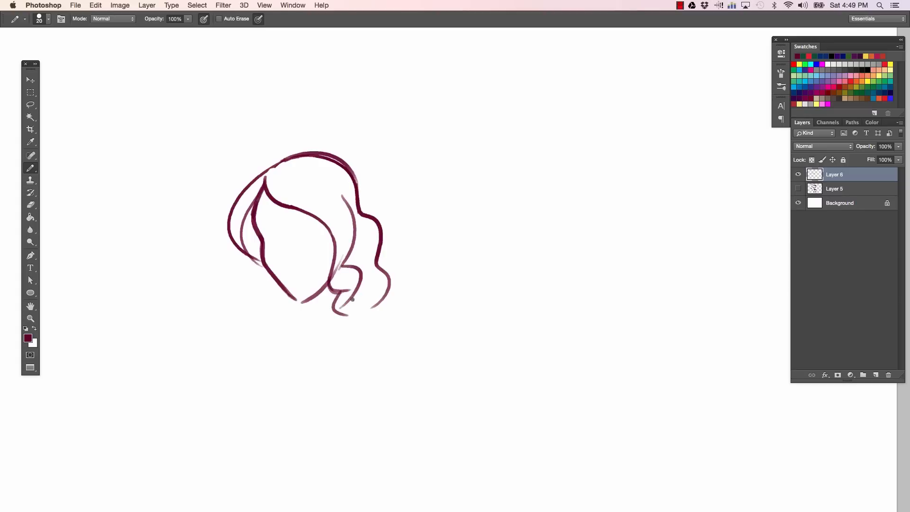
# Step: Draw the scowling eyes, brows, nose, lips, neck and collar lines under the hair
pyautogui.click(31, 205)
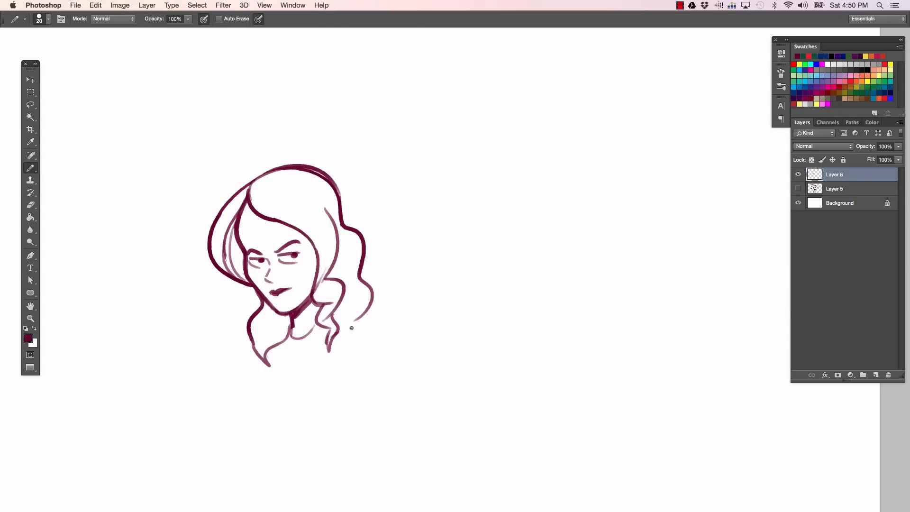
pyautogui.click(31, 205)
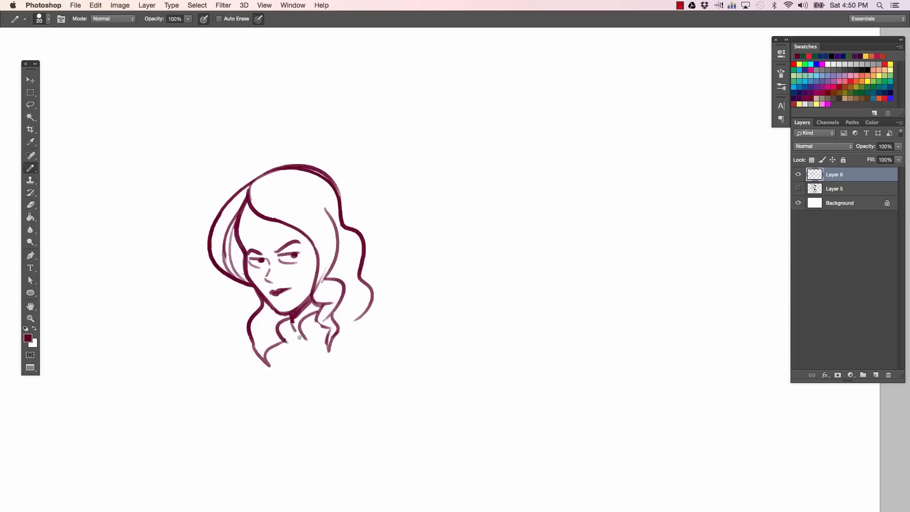
pyautogui.click(296, 334)
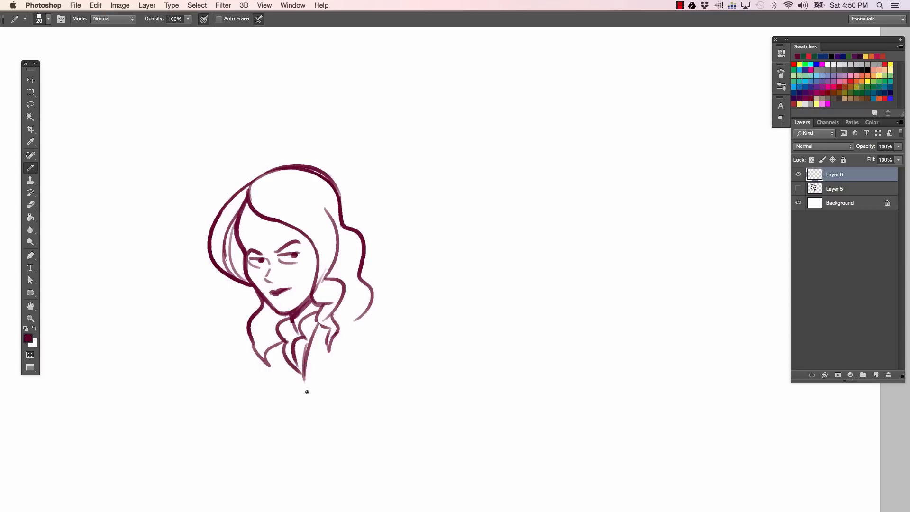
# Step: Clean the hair ends and draw a shoulder line with a round star-emblem patch
pyautogui.click(31, 204)
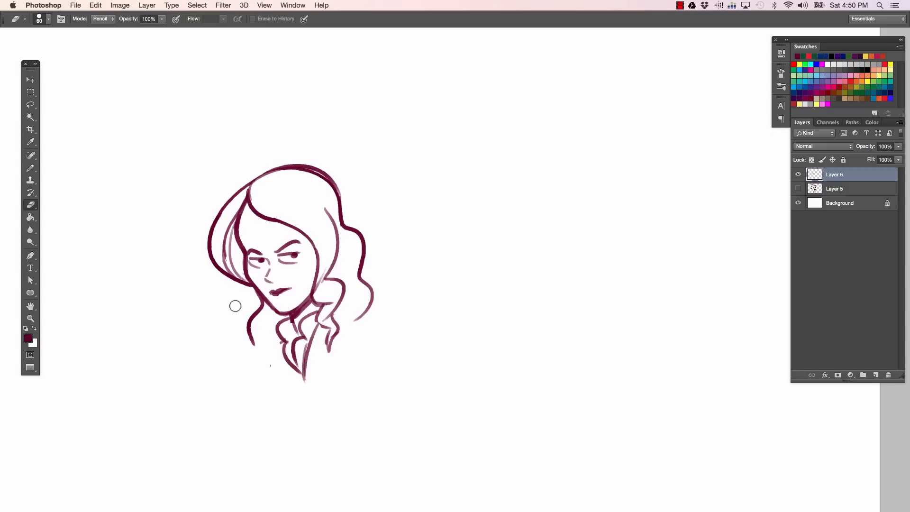
pyautogui.click(30, 157)
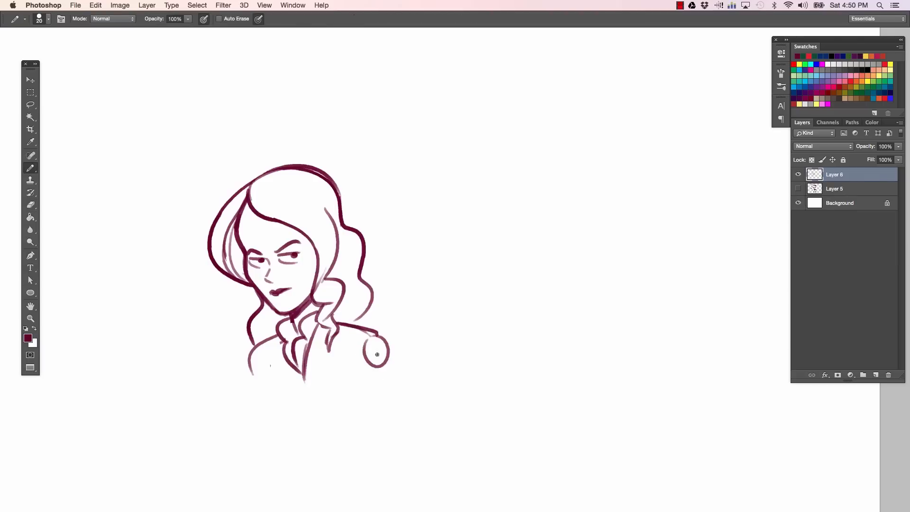
pyautogui.click(376, 351)
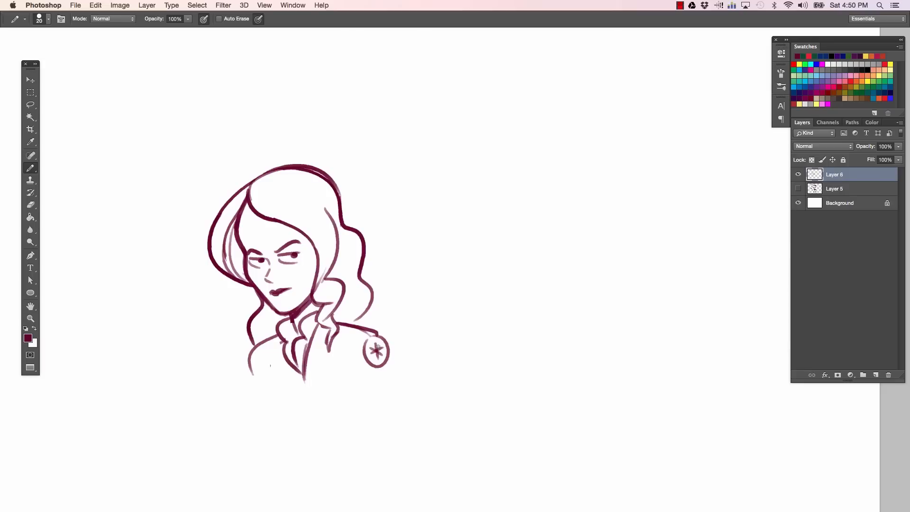
pyautogui.click(30, 318)
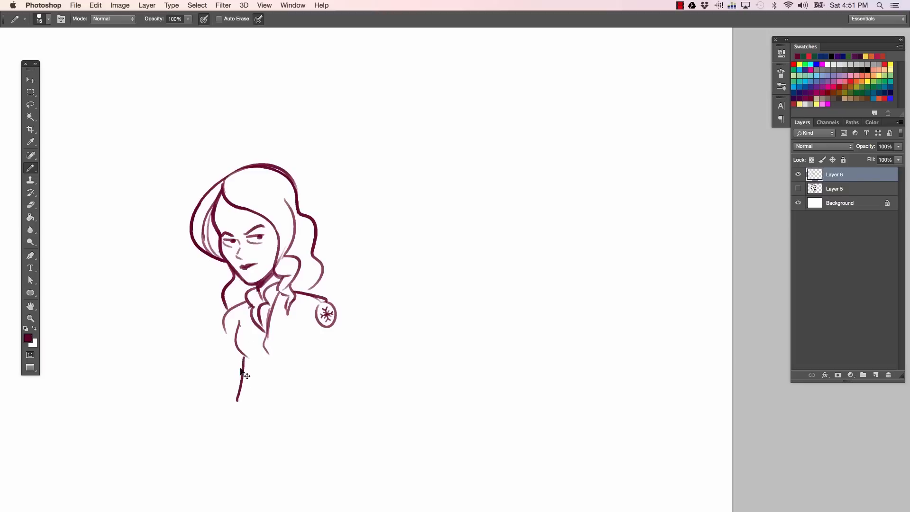
# Step: Draw the jacket torso and hem with one arm bent, hand resting on the hip
pyautogui.moveTo(238, 360); pyautogui.dragTo(339, 386)
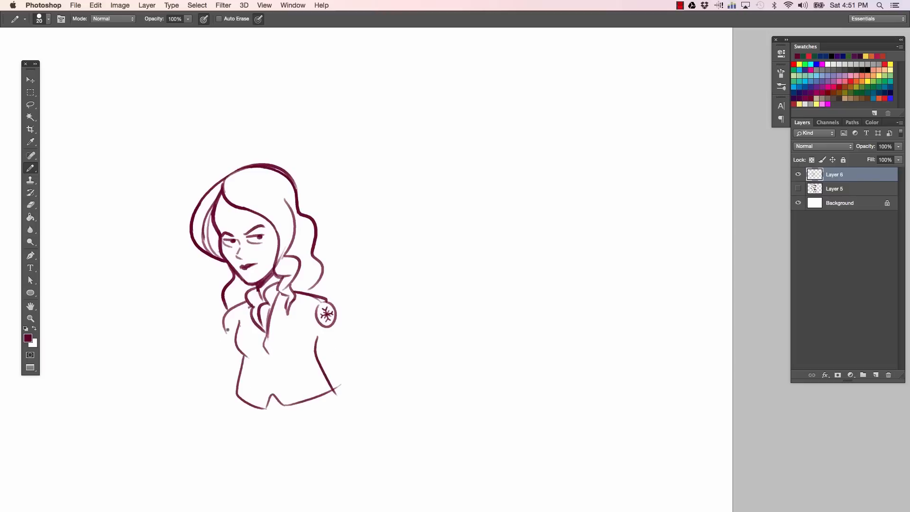
pyautogui.click(31, 204)
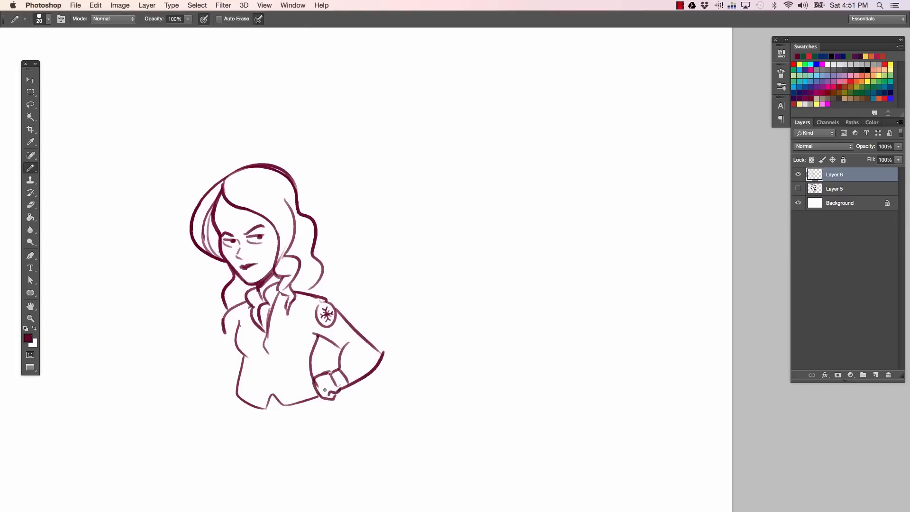
pyautogui.click(31, 205)
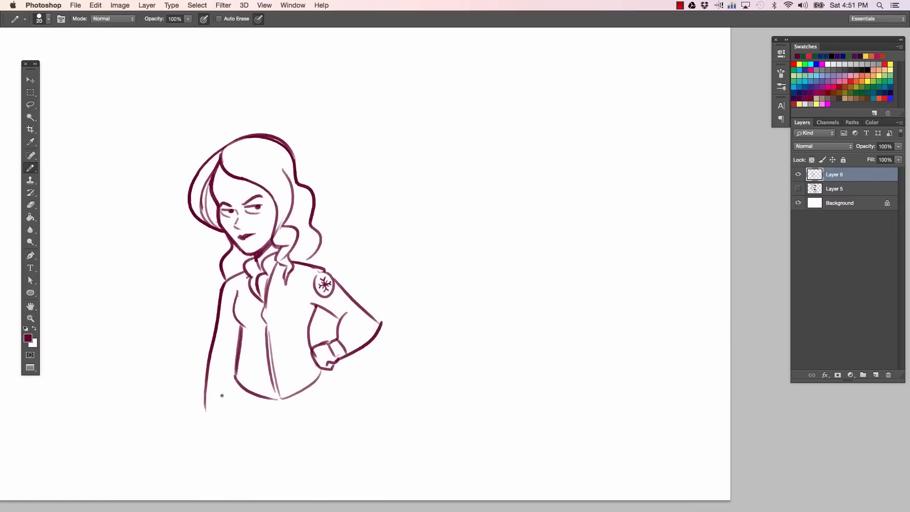
# Step: Add the hanging arm, a belt with buckle and trousers with a side pocket, cleaning overlaps
pyautogui.click(30, 204)
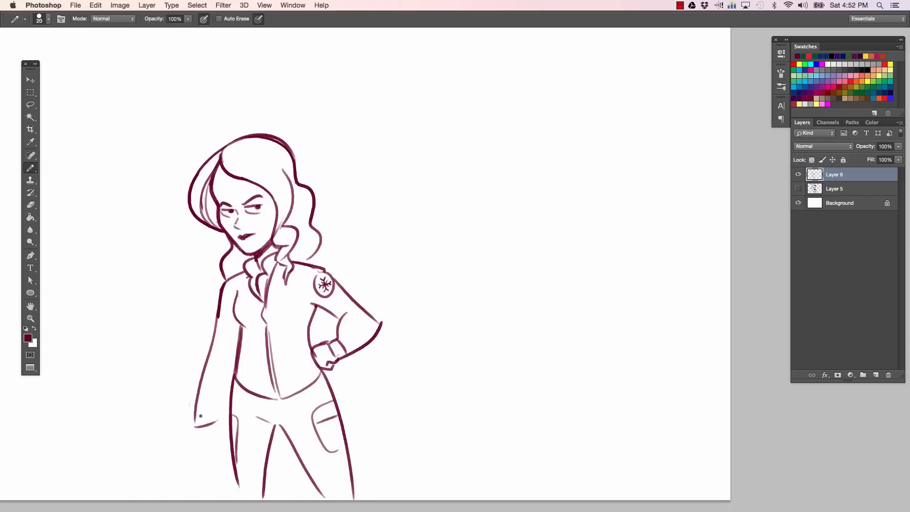
pyautogui.click(30, 205)
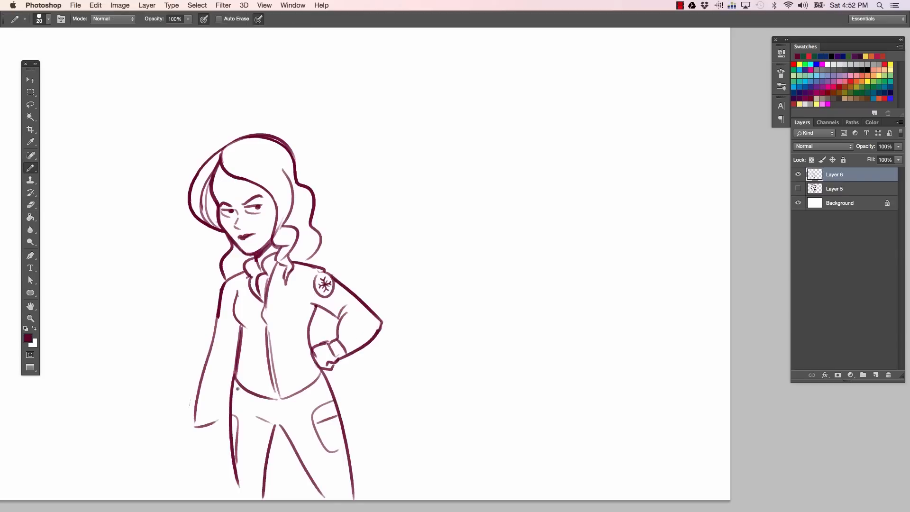
pyautogui.click(30, 205)
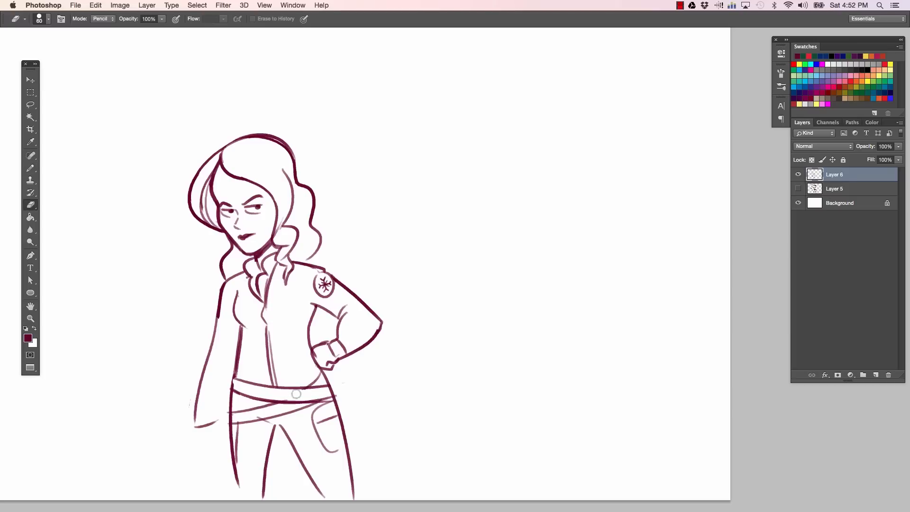
pyautogui.click(31, 155)
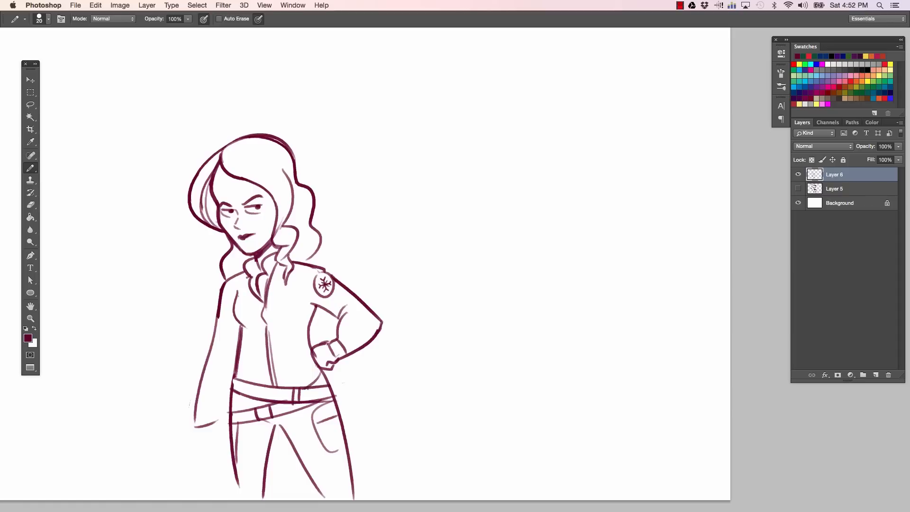
pyautogui.click(31, 205)
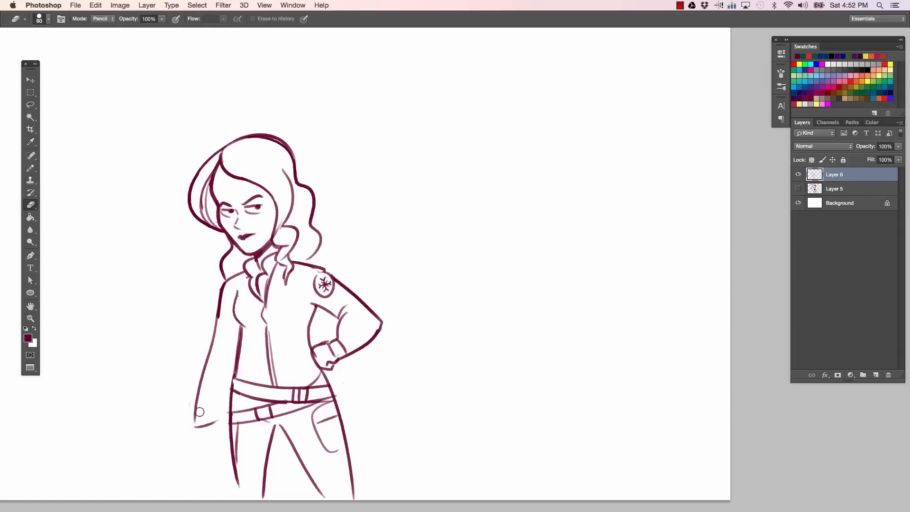
pyautogui.click(30, 155)
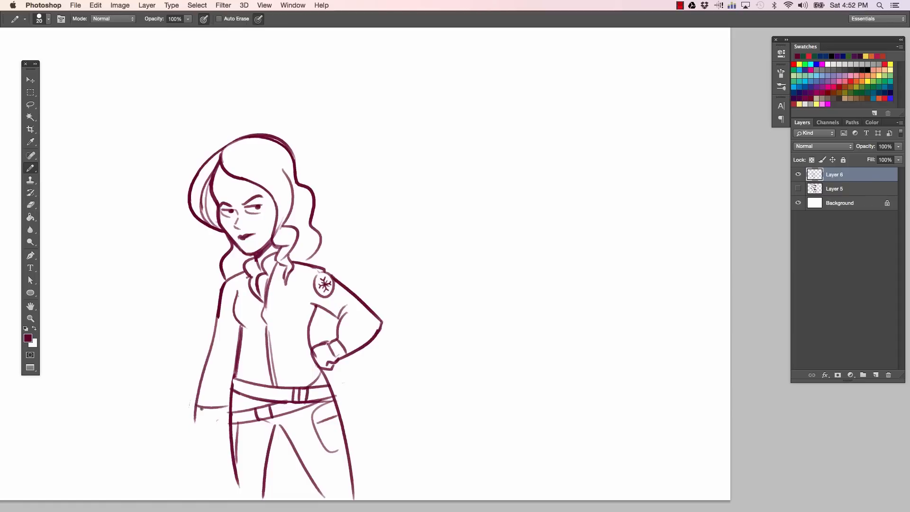
pyautogui.moveTo(203, 421)
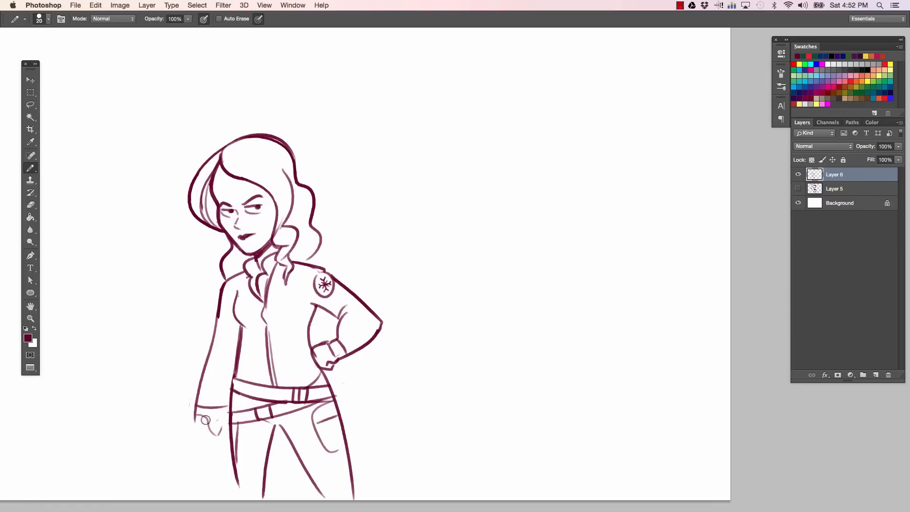
pyautogui.click(31, 204)
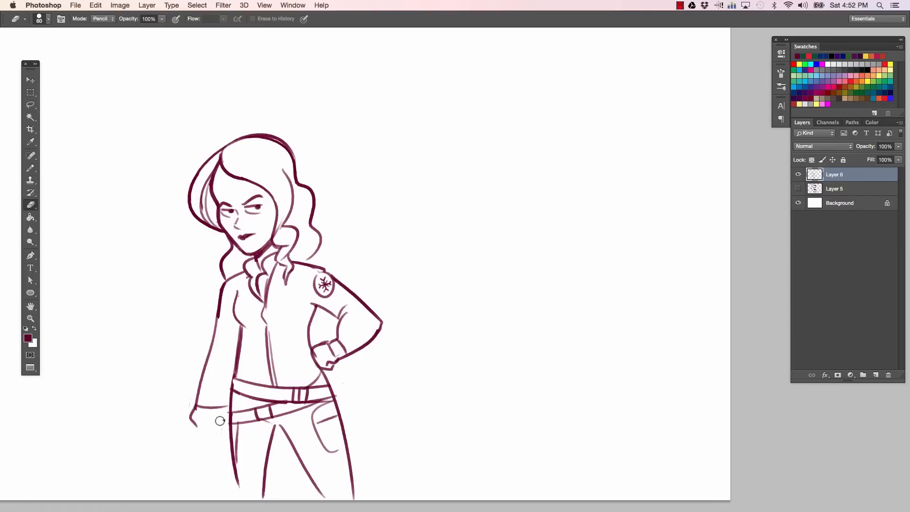
# Step: Draw a sword grip with a round pommel held in her lowered hand and tidy it
pyautogui.click(30, 156)
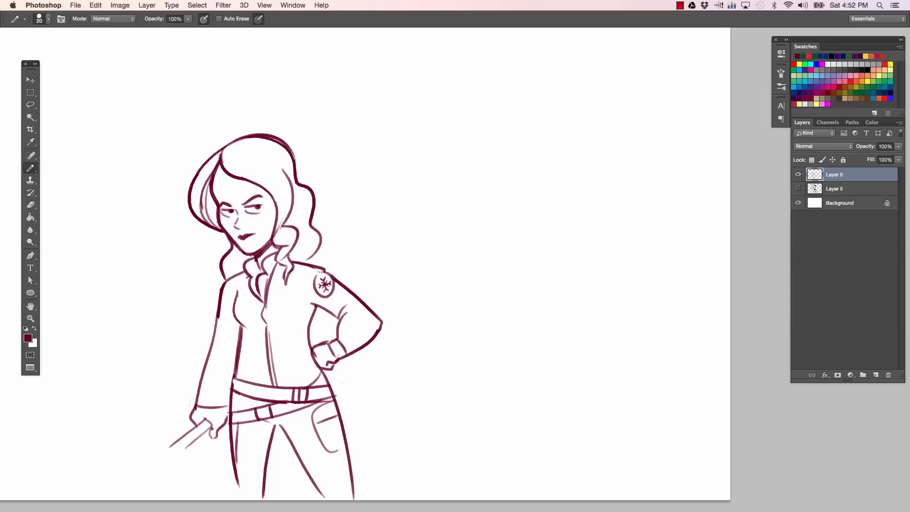
pyautogui.click(95, 6)
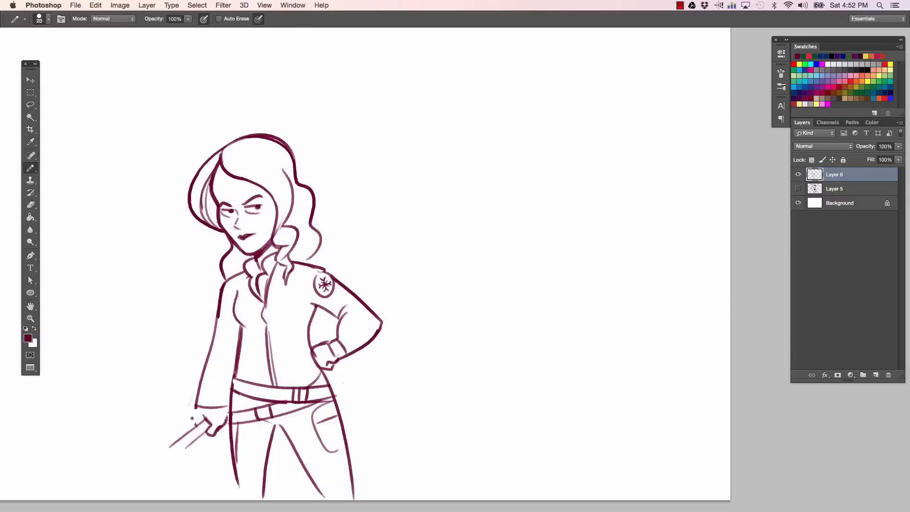
pyautogui.click(30, 205)
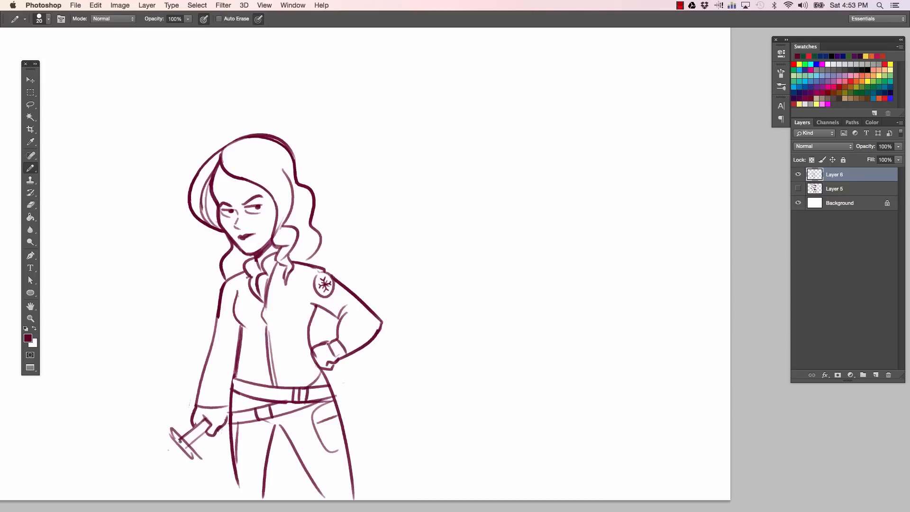
pyautogui.click(30, 204)
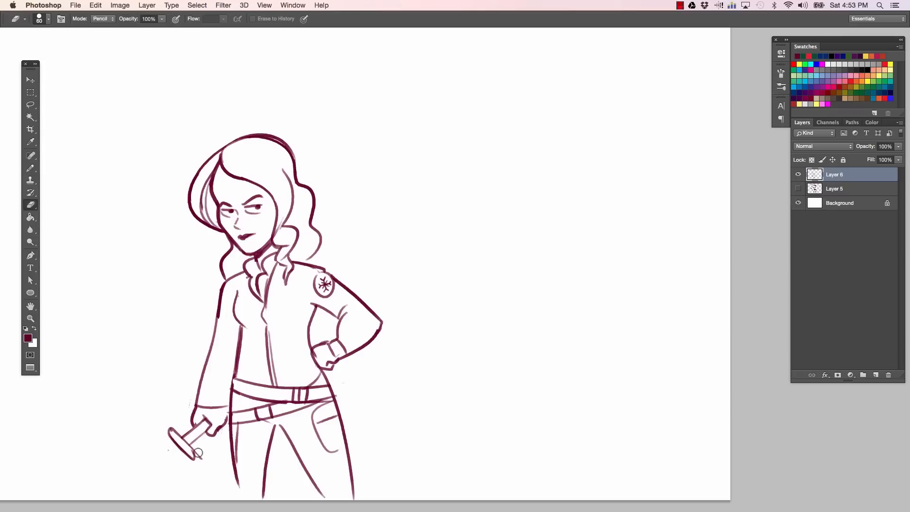
pyautogui.click(30, 155)
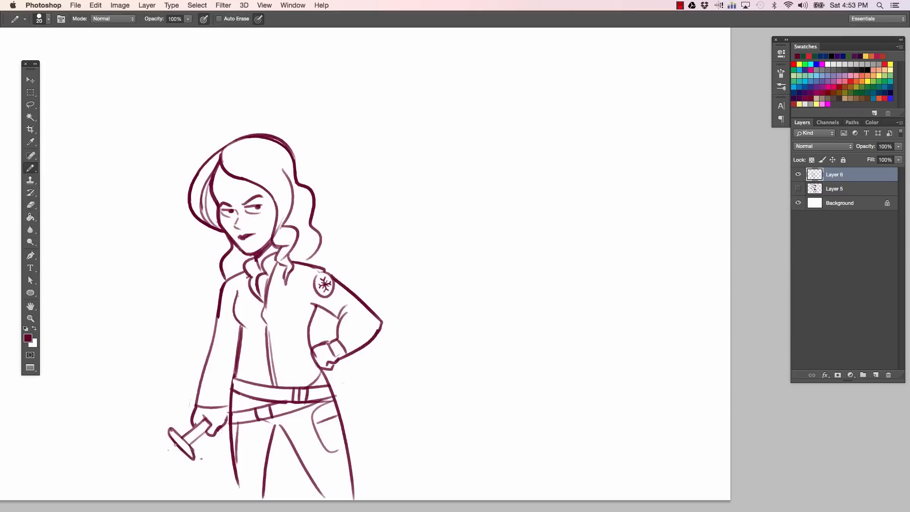
pyautogui.click(30, 205)
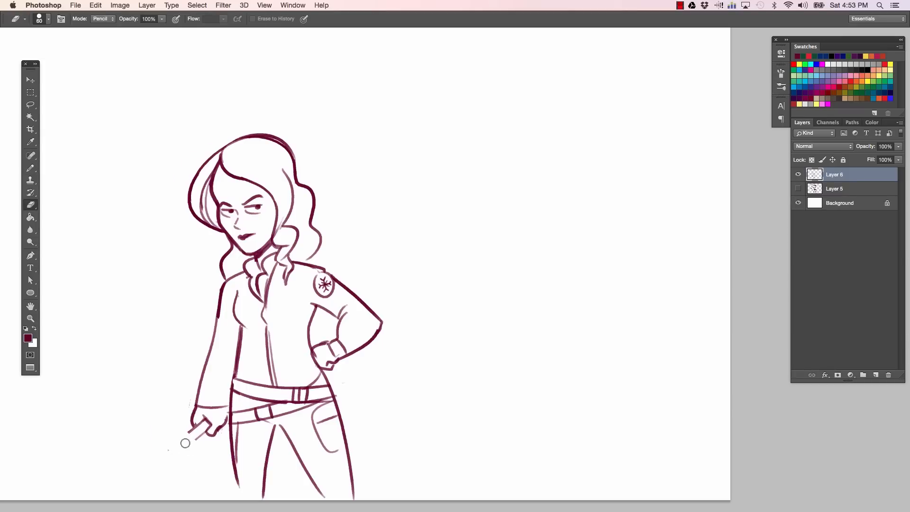
pyautogui.click(30, 168)
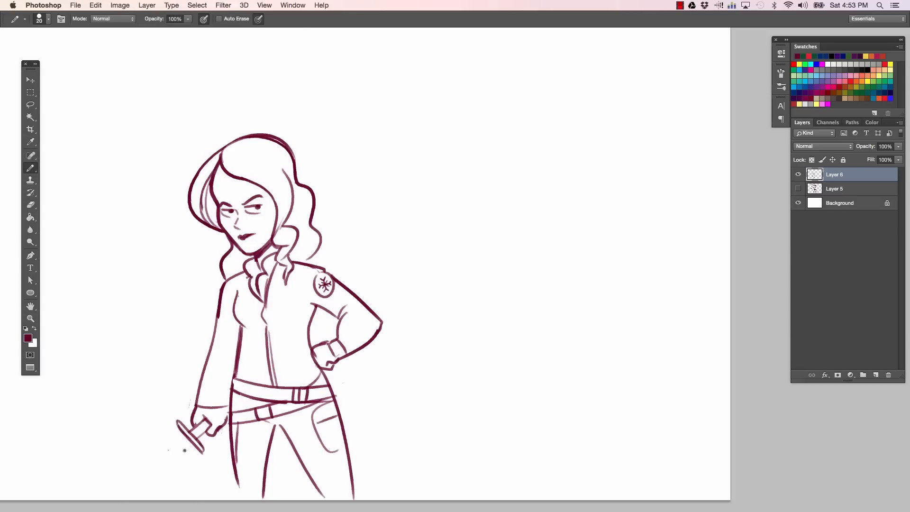
# Step: Draw the sword's crossguard near her hand and the first outline of the blade
pyautogui.scroll(-3)
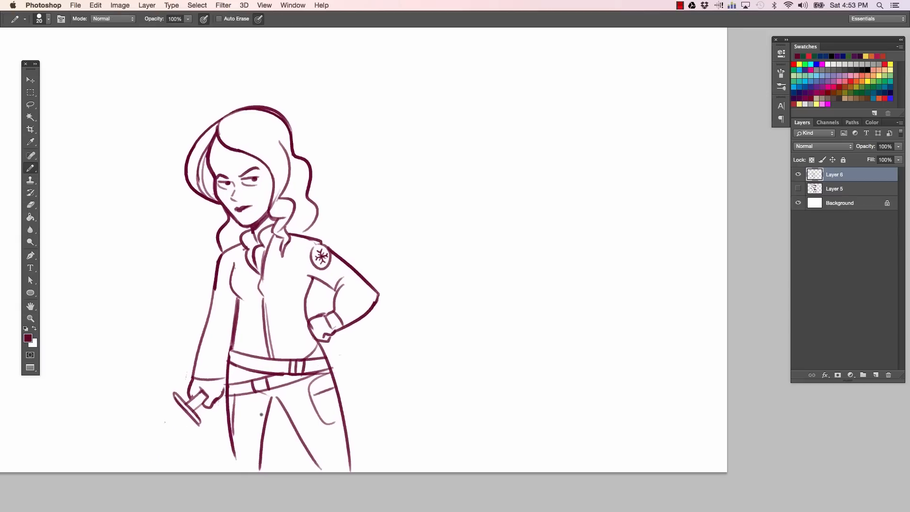
pyautogui.click(31, 205)
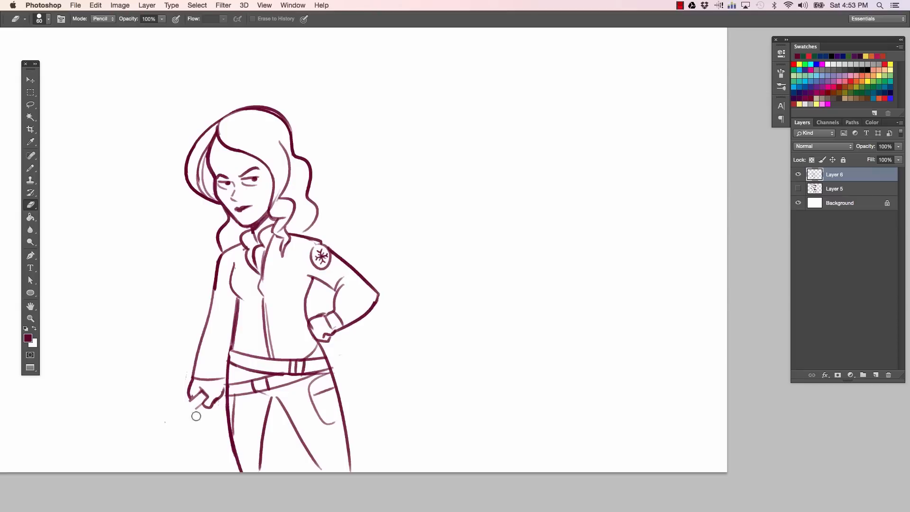
pyautogui.click(31, 156)
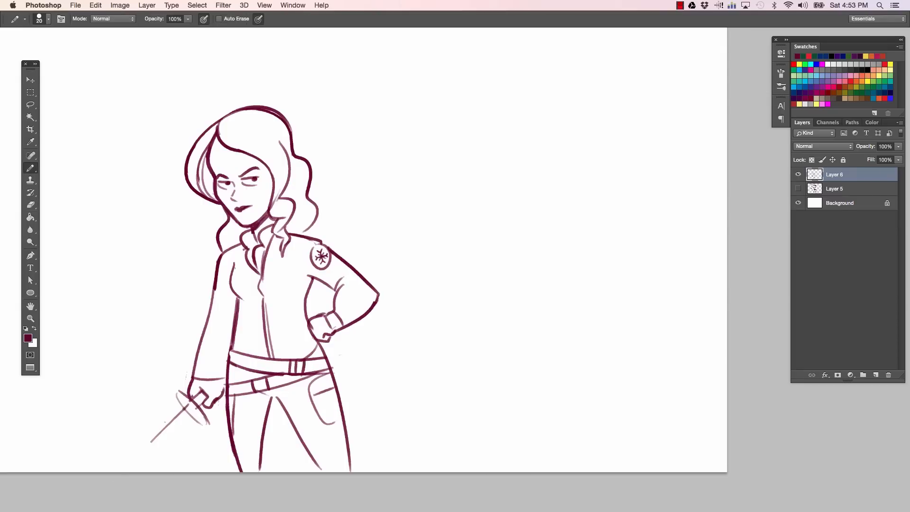
pyautogui.click(30, 205)
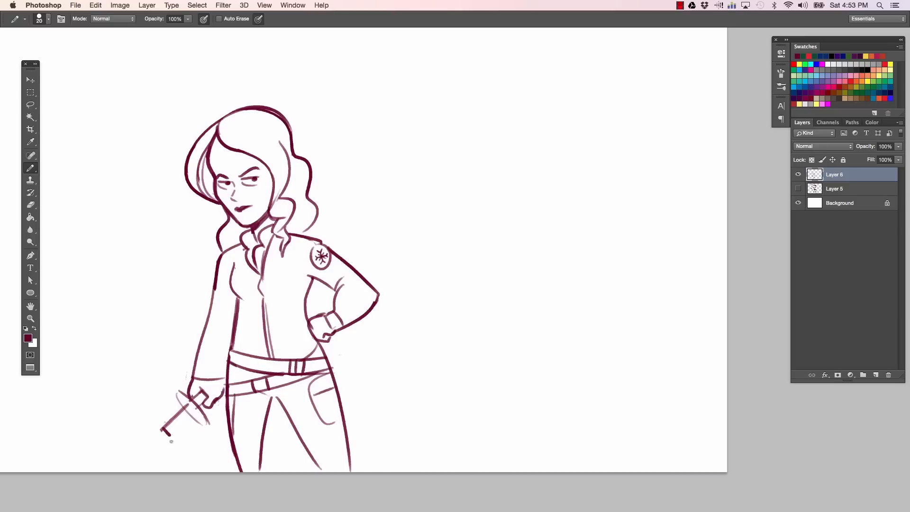
pyautogui.click(30, 206)
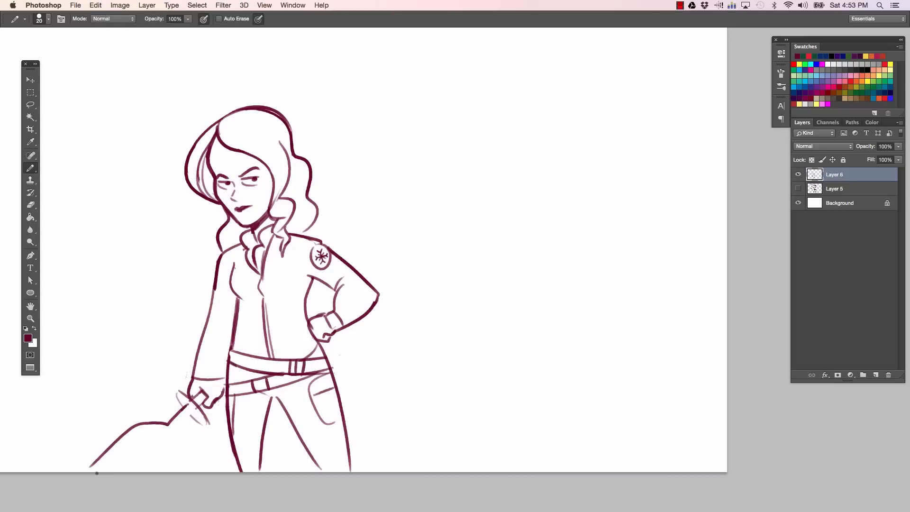
pyautogui.moveTo(247, 408)
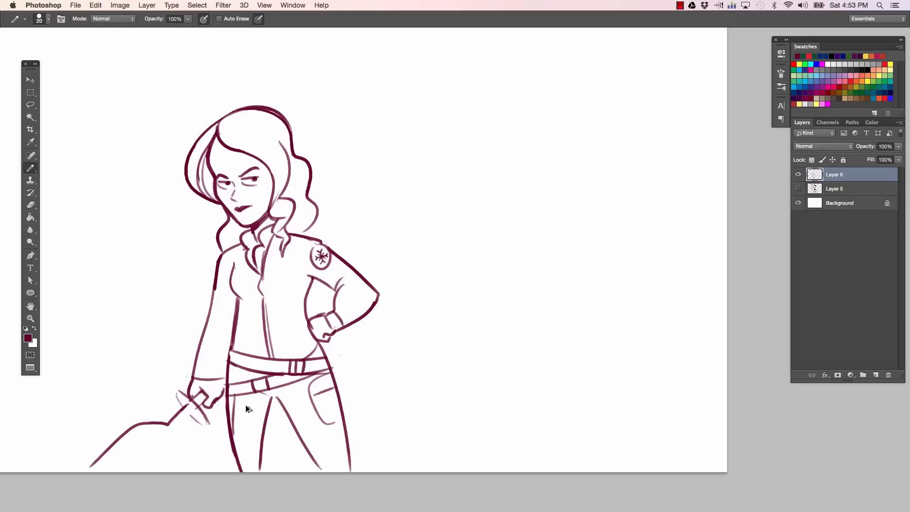
# Step: Redraw the long curved blade reaching toward the cover's lower-left edge and view the full sketch
pyautogui.click(31, 205)
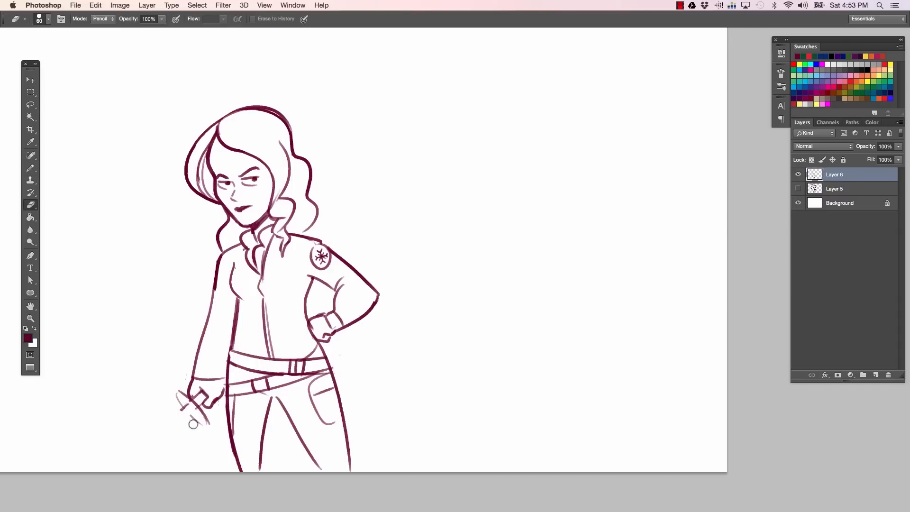
pyautogui.click(30, 154)
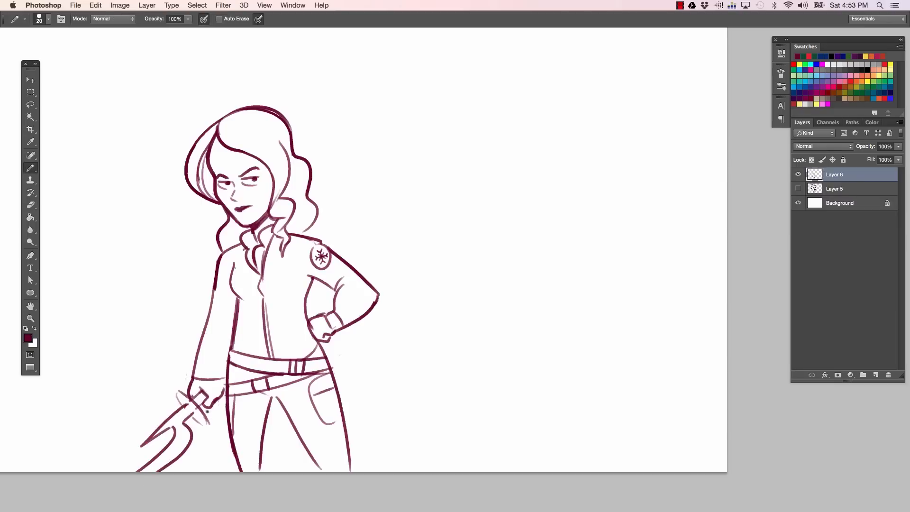
pyautogui.click(31, 204)
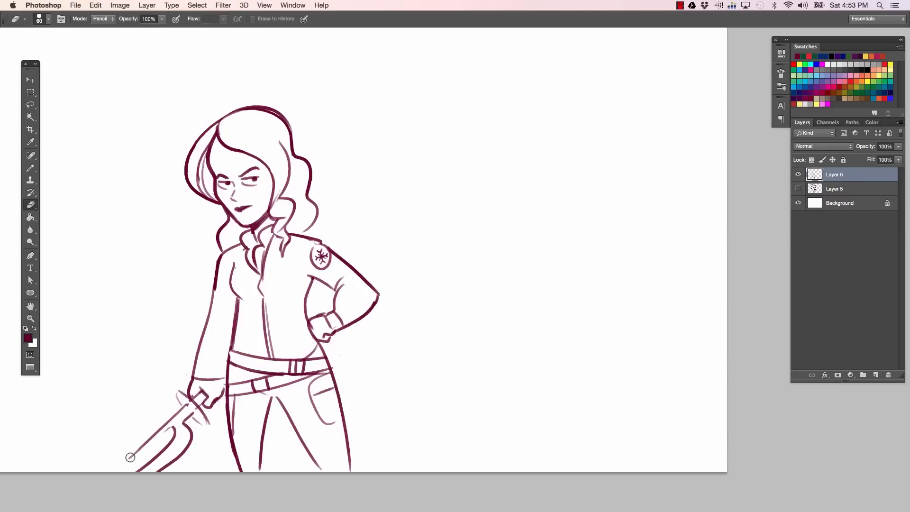
pyautogui.click(30, 169)
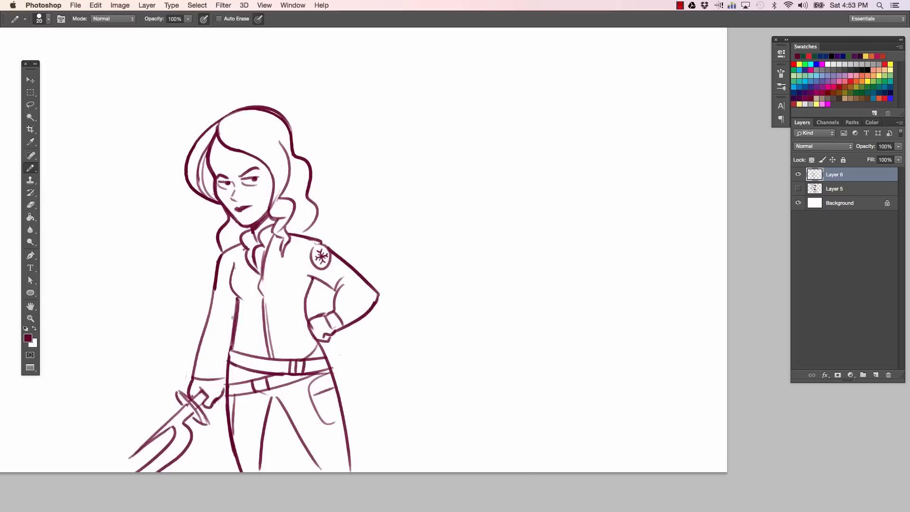
pyautogui.click(31, 80)
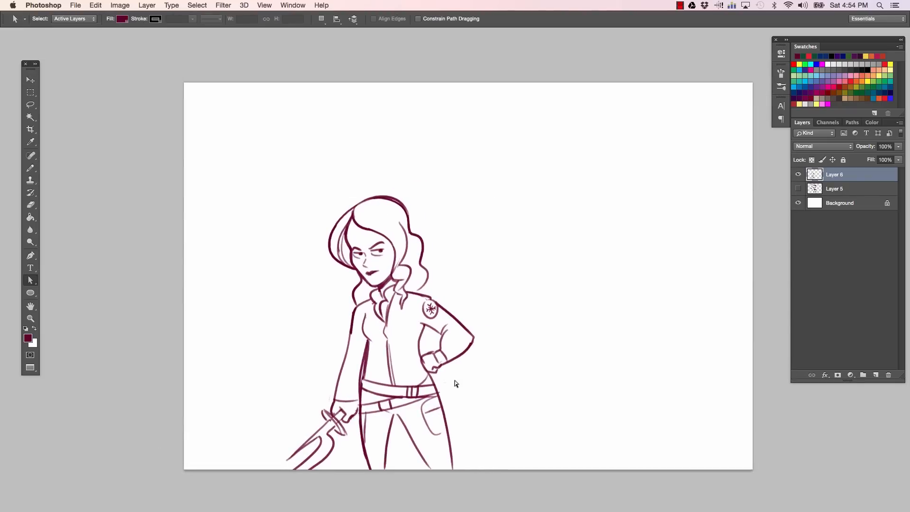
# Step: Sketch the boy's frowning head with spiky hair and dark glasses to the heroine's upper right
pyautogui.click(31, 156)
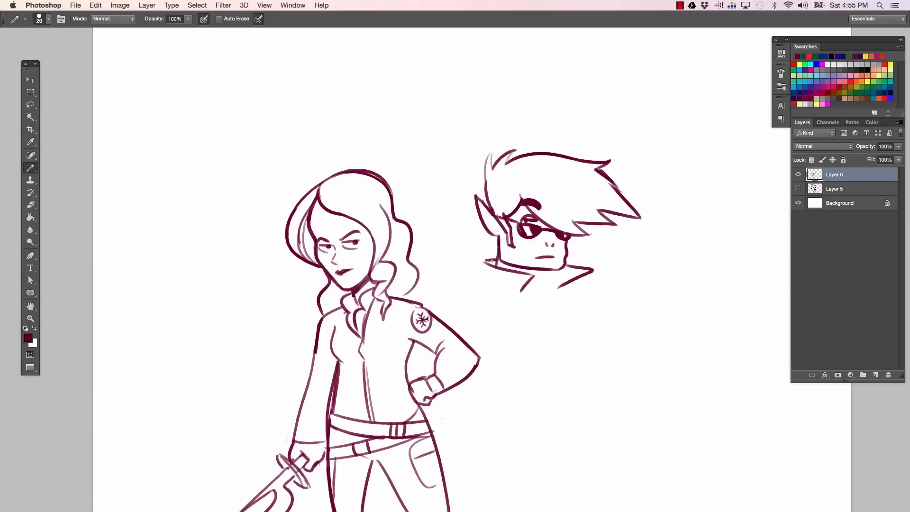
# Step: Draw the boy's high-collared coat, a hand tugging the lapel and his torso lines
pyautogui.click(514, 255)
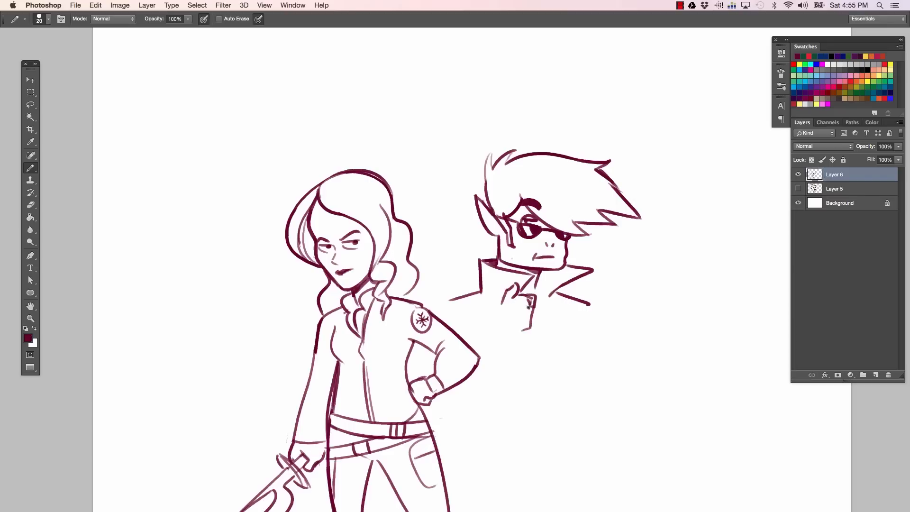
pyautogui.click(497, 307)
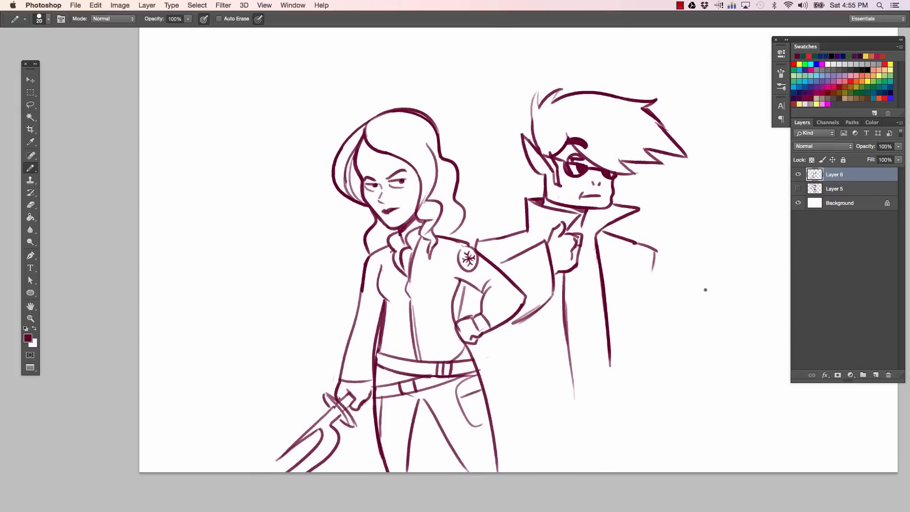
pyautogui.moveTo(569, 312)
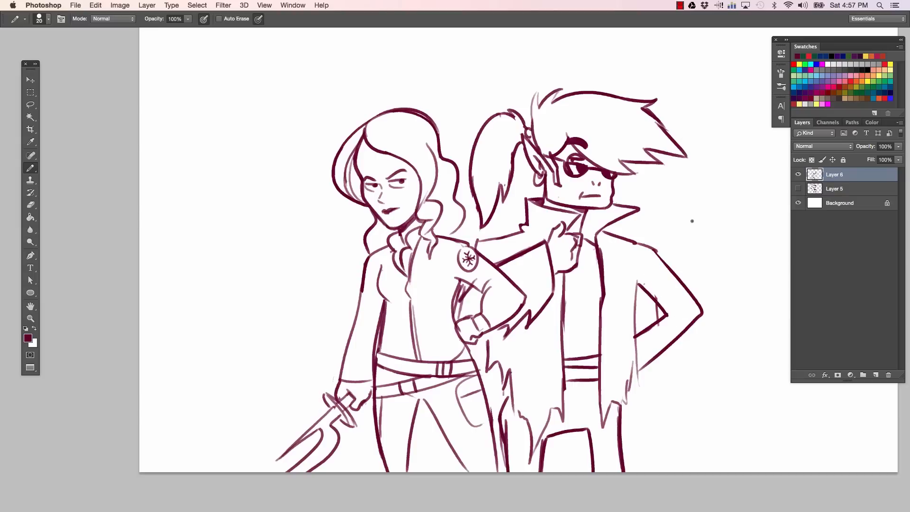
pyautogui.moveTo(779, 389)
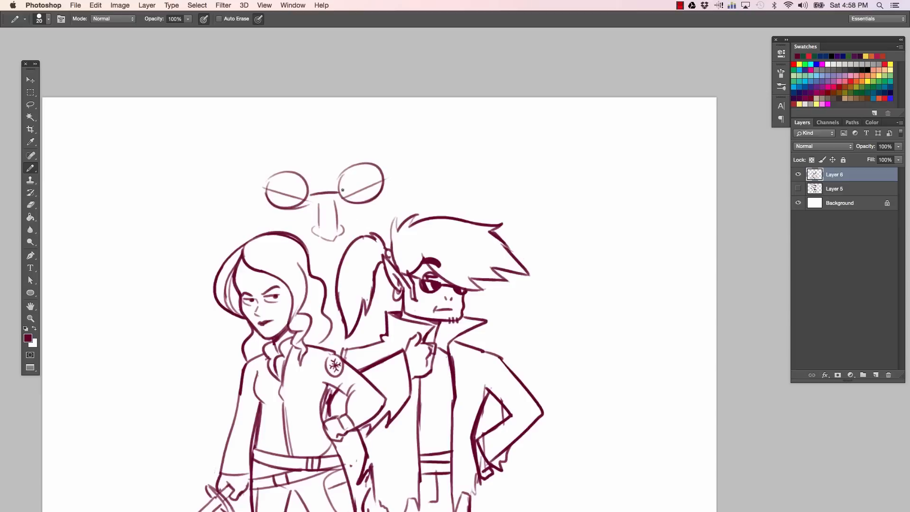
# Step: Place the rough villain face above the heroes, then brush in his glaring eyes, round glasses, brows and hair
pyautogui.click(30, 105)
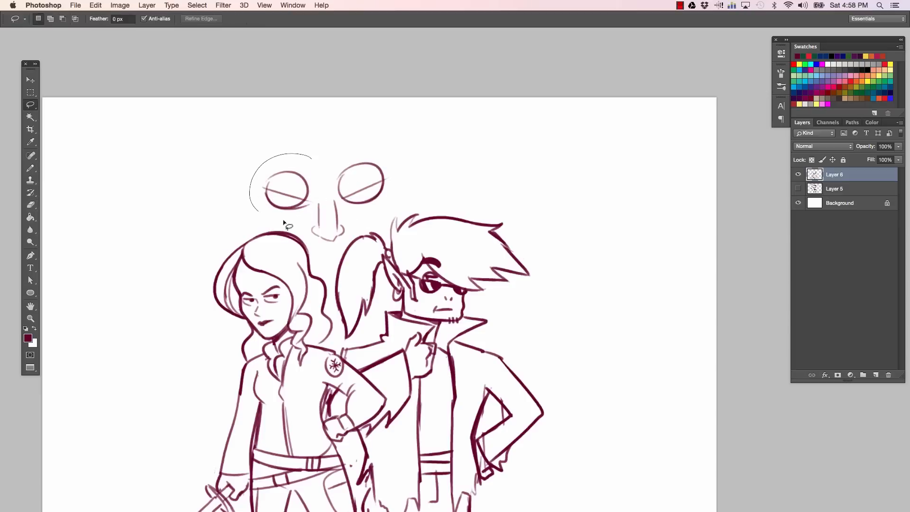
pyautogui.click(30, 80)
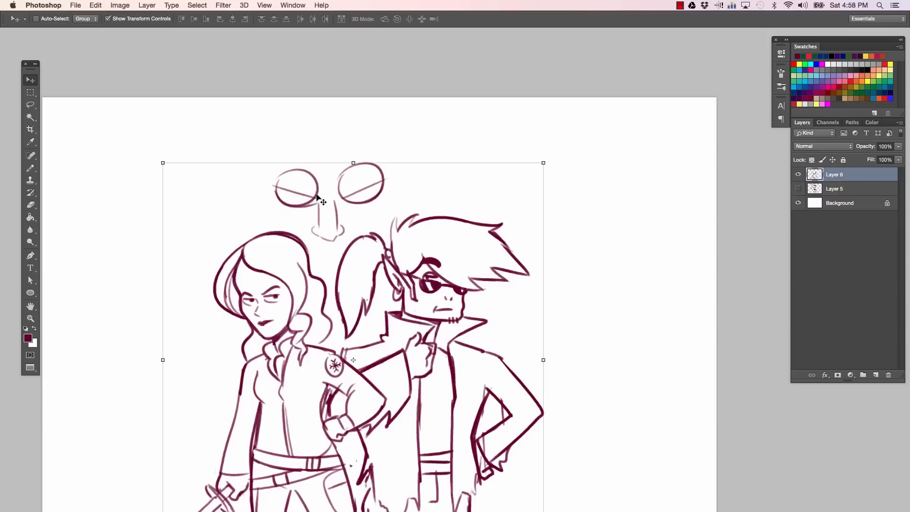
pyautogui.click(30, 154)
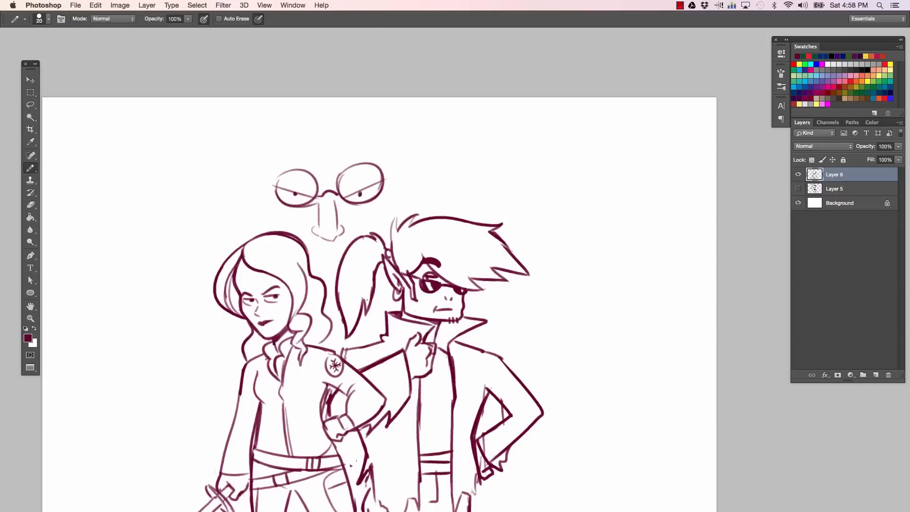
pyautogui.click(31, 318)
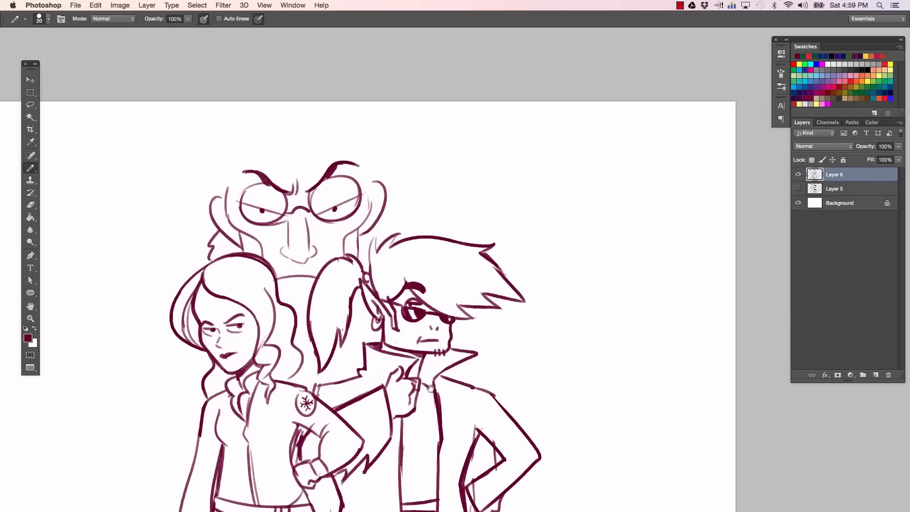
pyautogui.scroll(-3)
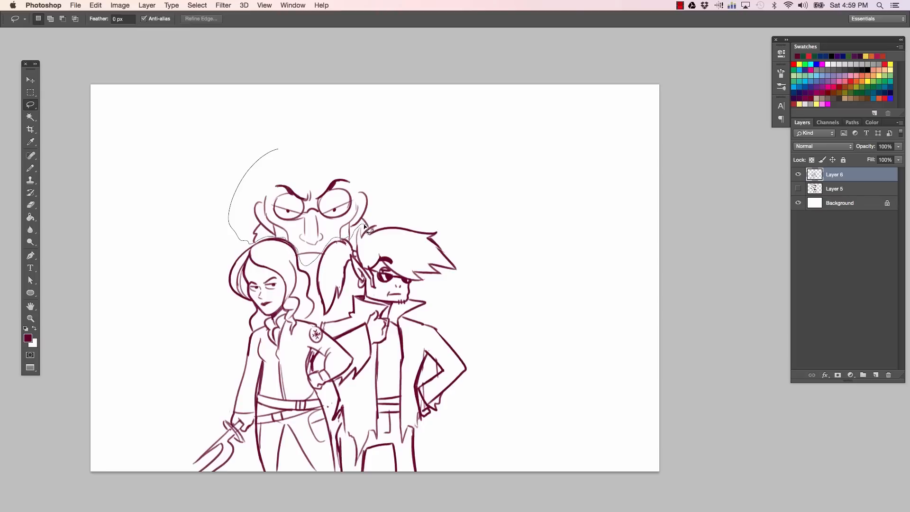
# Step: Adjust part of the villain's face, then add a frowning mouth and chin above the two heroes
pyautogui.click(30, 80)
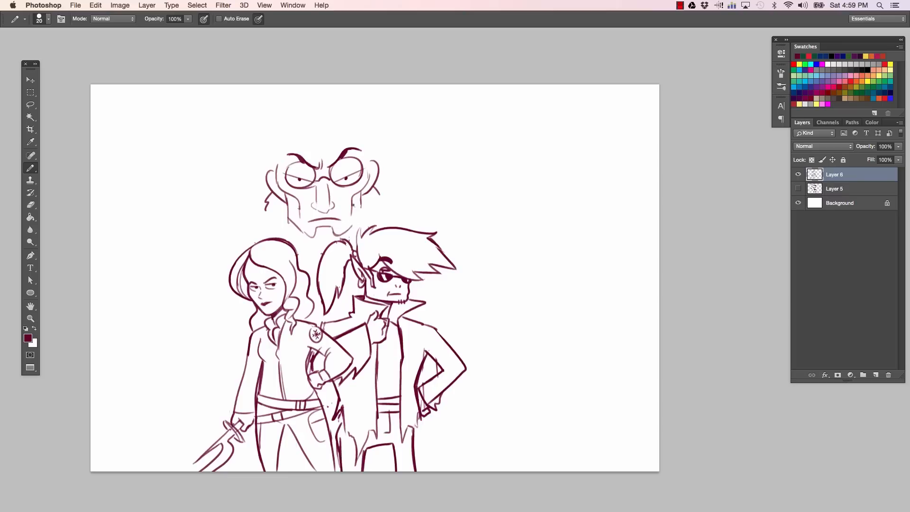
pyautogui.click(348, 217)
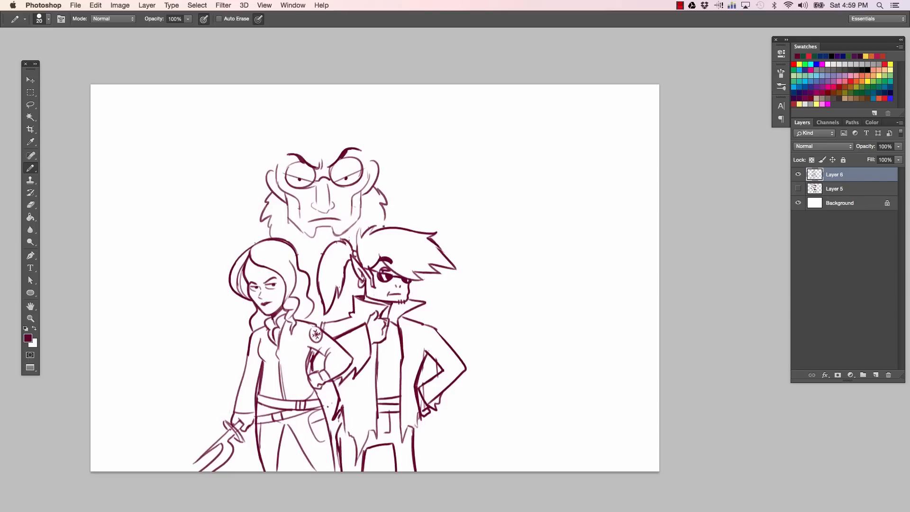
# Step: Erase and redraw the villain's hair into a swept quiff with shaggy sides
pyautogui.click(30, 205)
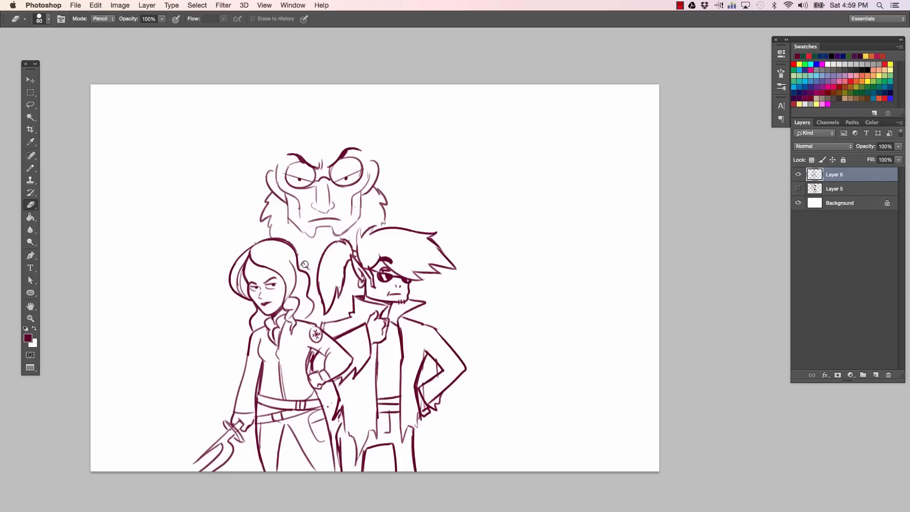
pyautogui.click(30, 154)
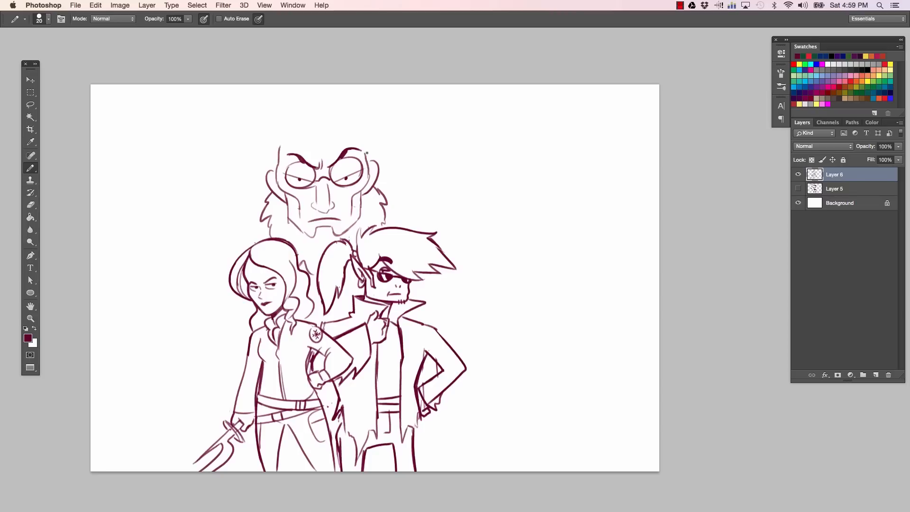
pyautogui.click(30, 204)
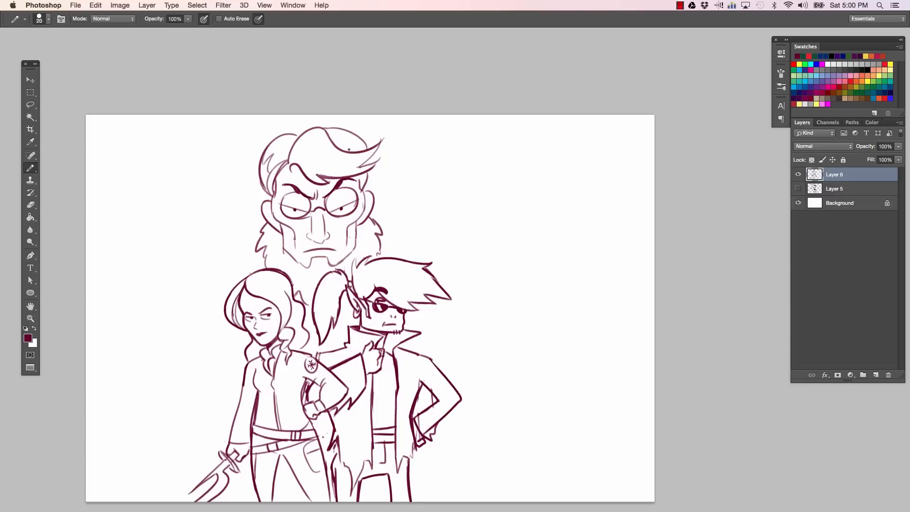
pyautogui.click(371, 152)
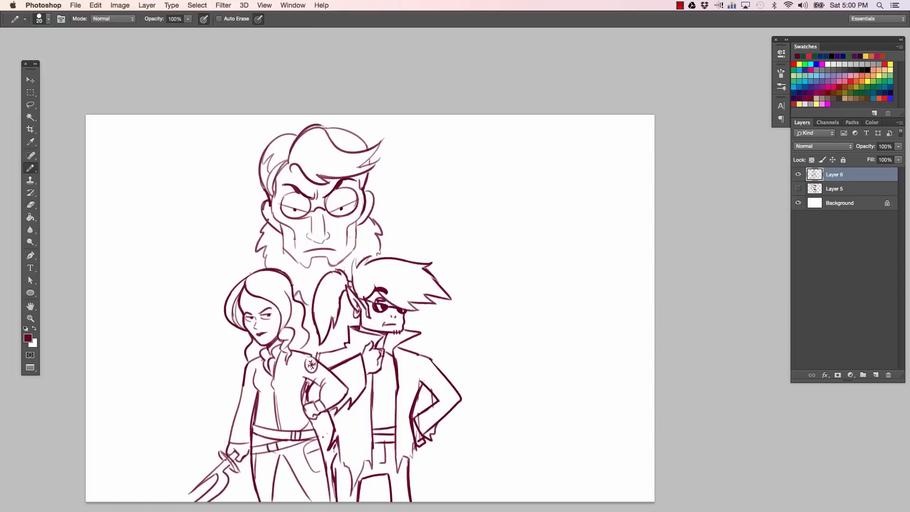
# Step: Reposition the whole three-character group on the page, then resume sketching
pyautogui.click(30, 79)
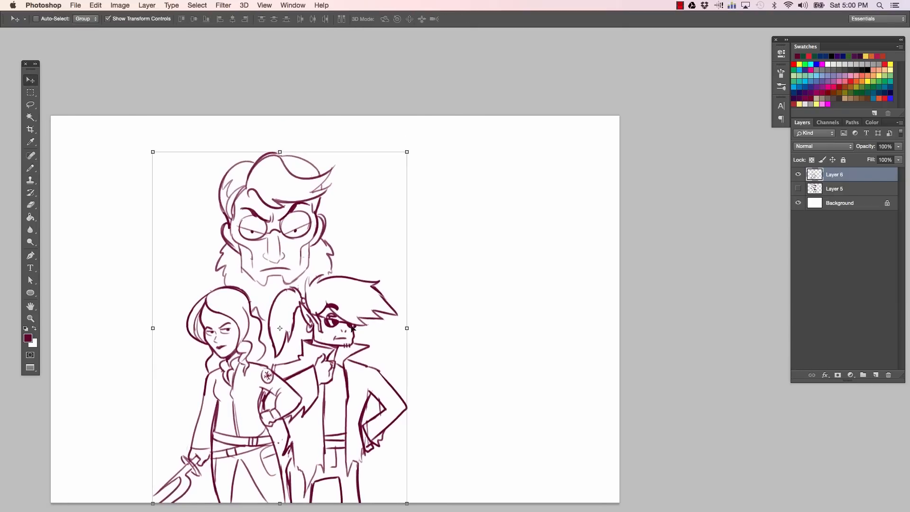
pyautogui.click(30, 156)
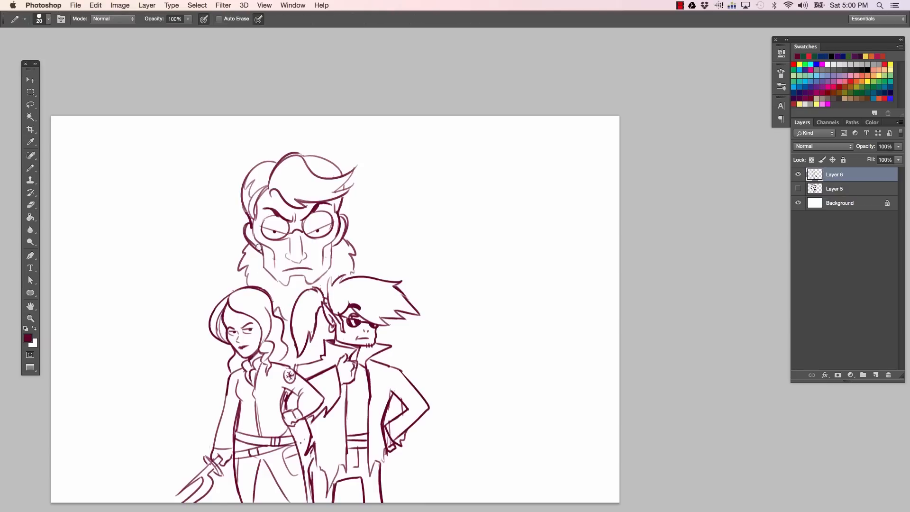
# Step: Clean up around the characters and begin hand-lettering the title with a 'P'
pyautogui.click(31, 204)
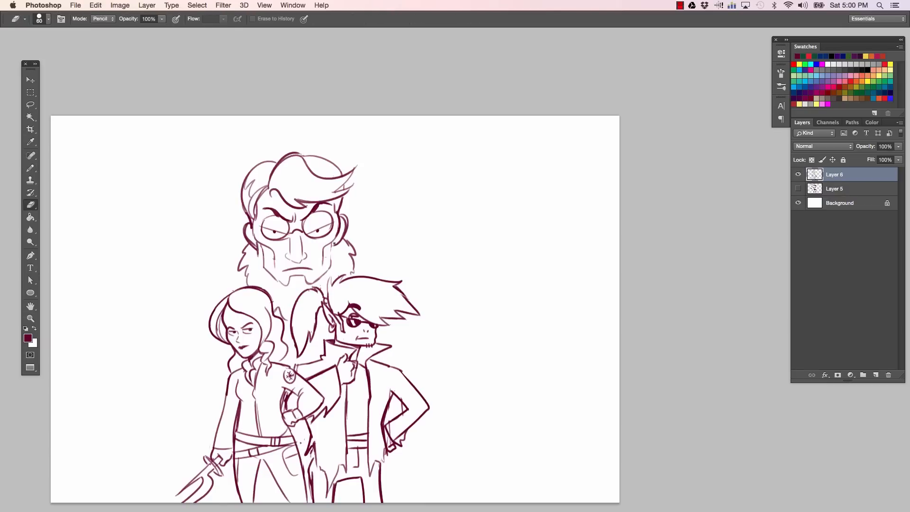
pyautogui.click(31, 155)
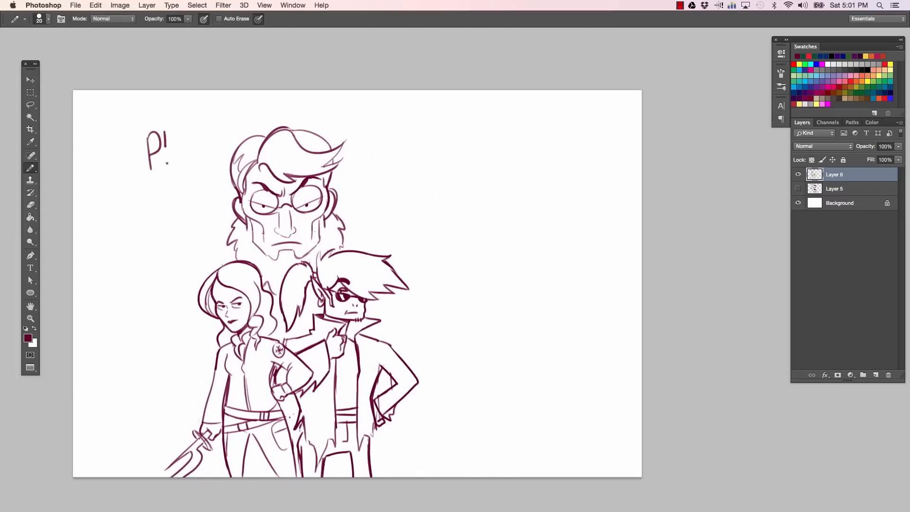
# Step: Hand-letter PLANE JANE above the villain with underline strokes and a left border stroke
pyautogui.moveTo(169, 145); pyautogui.dragTo(215, 151)
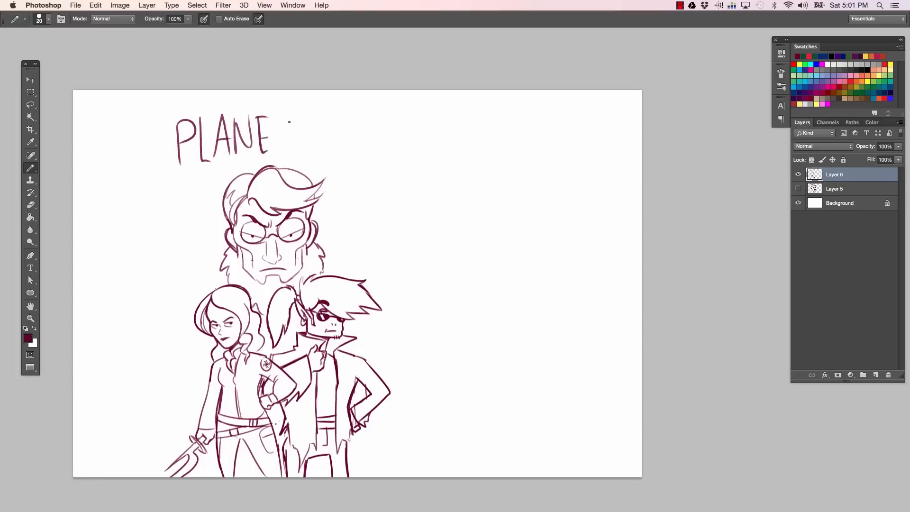
pyautogui.write('JANE')
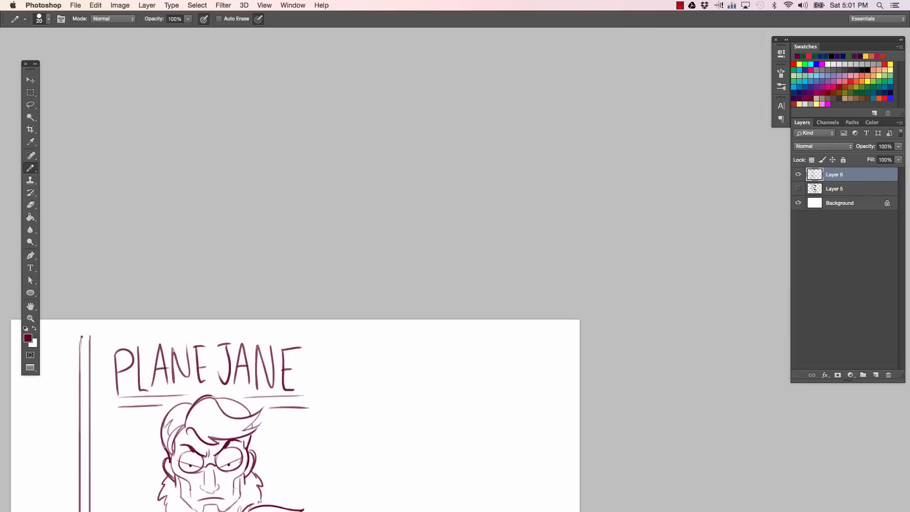
# Step: Draw the top, left and right border lines framing the cover and a round robot icon
pyautogui.scroll(-3)
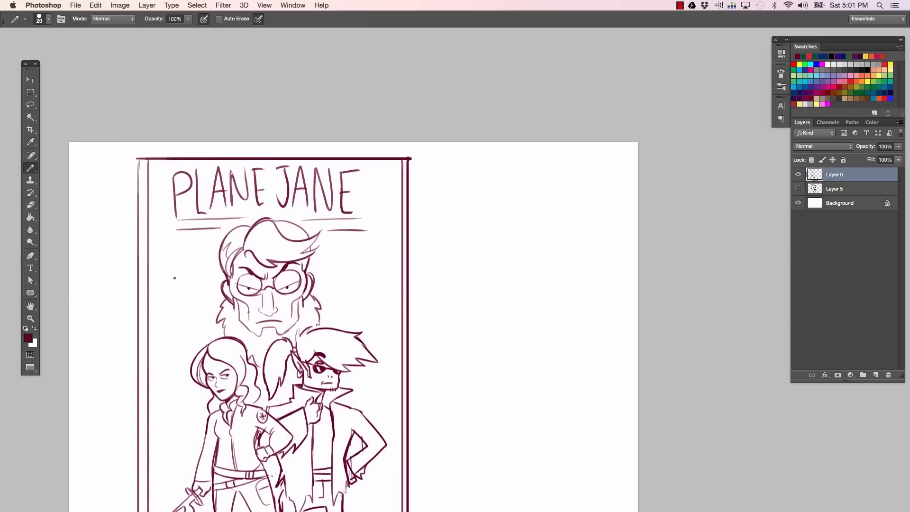
pyautogui.scroll(3)
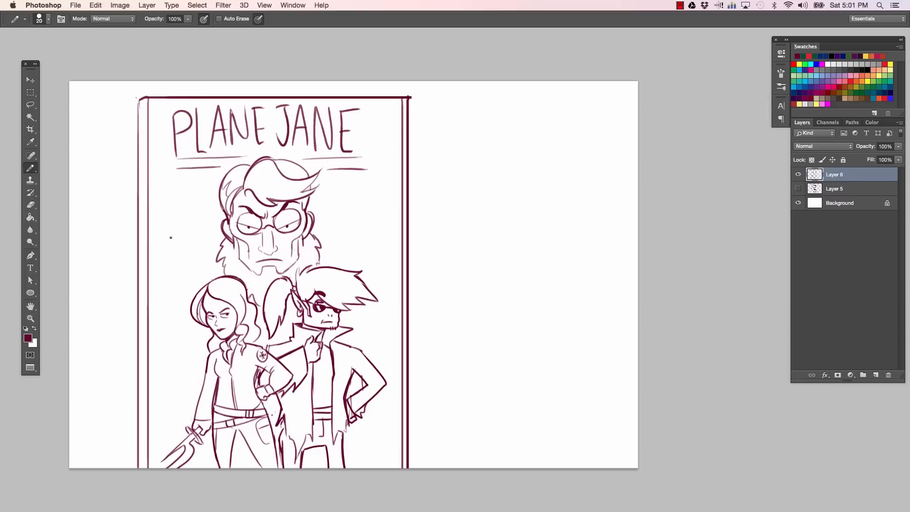
pyautogui.moveTo(180, 229)
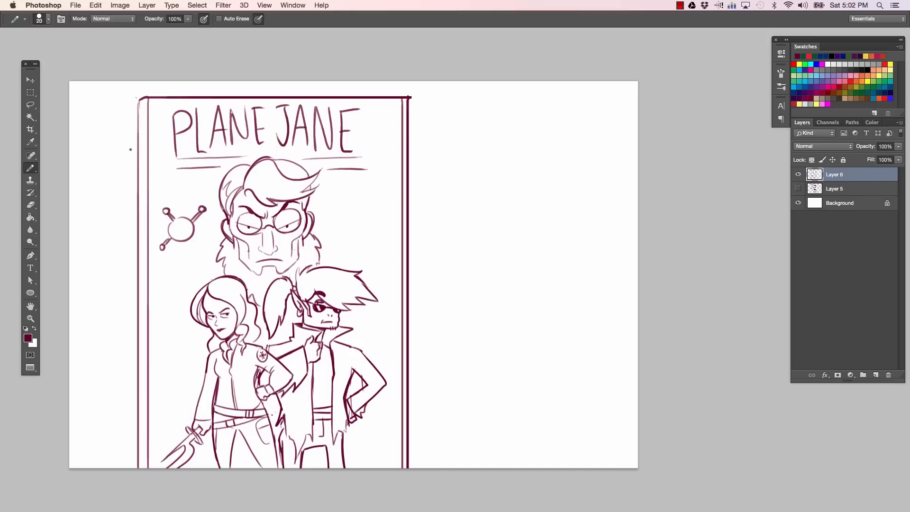
# Step: Draw faces in the robot icons, a matching icon on the right and small spark marks beneath both
pyautogui.click(177, 226)
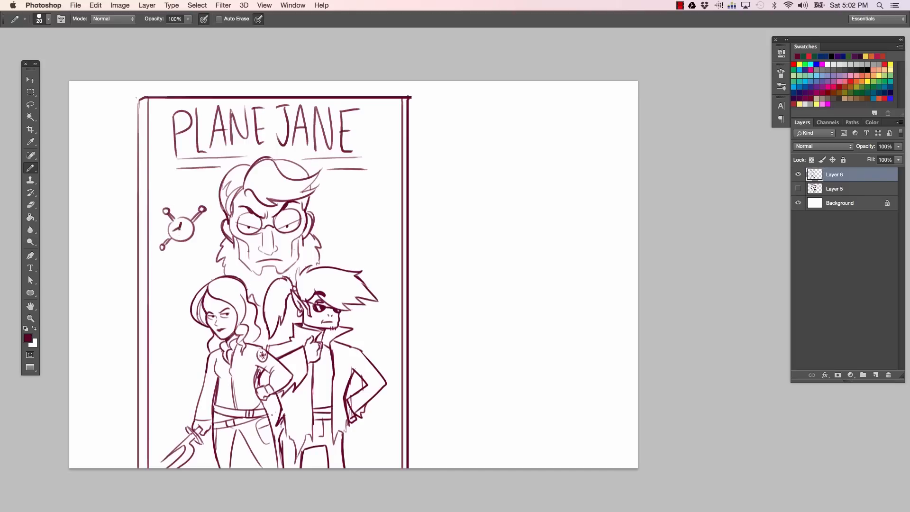
pyautogui.click(183, 226)
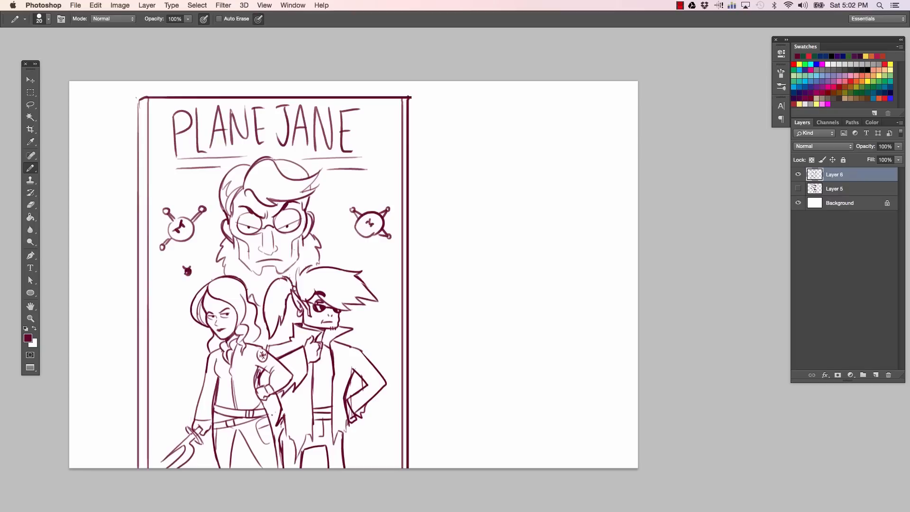
pyautogui.click(380, 276)
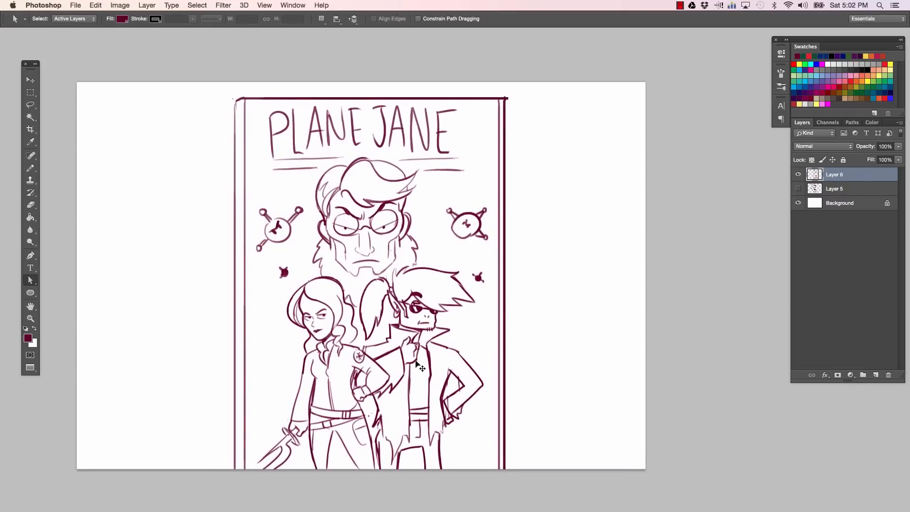
pyautogui.click(30, 155)
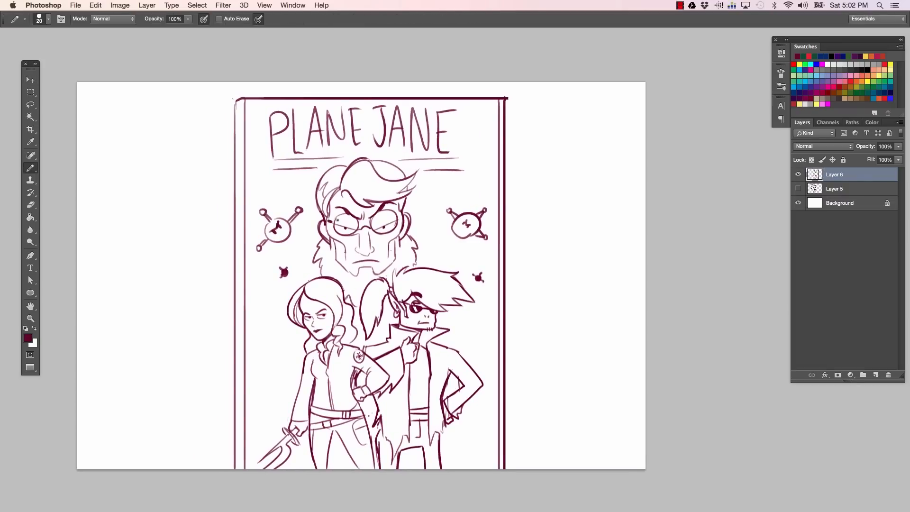